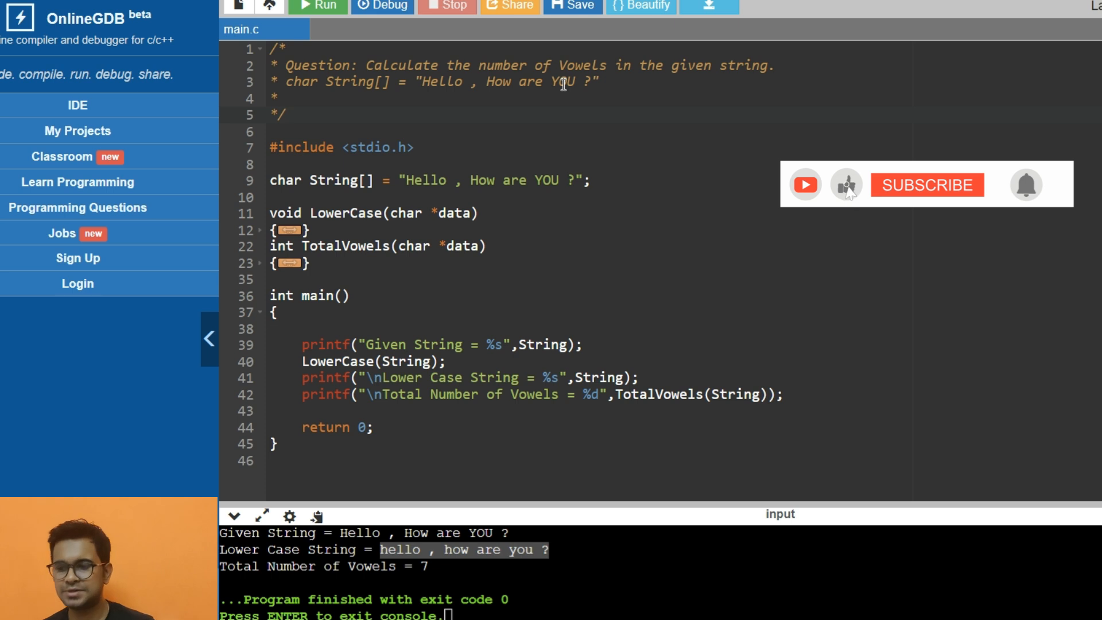
# Delete the string, LowerCase and TotalVowels functions and printf calls, keeping an empty main
pyautogui.click(928, 185)
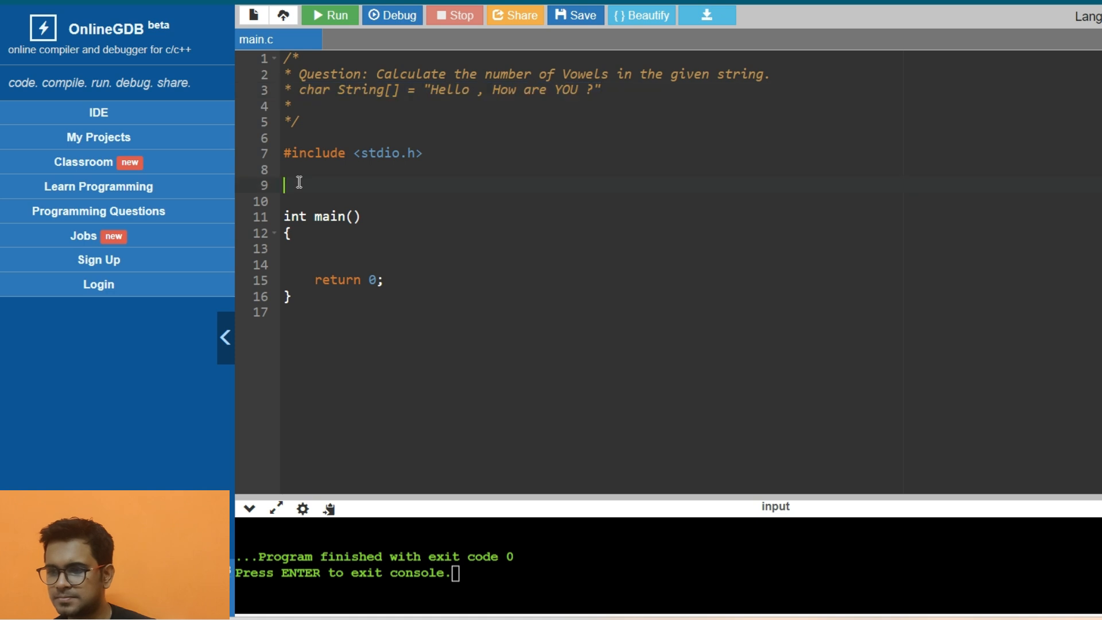
# Declare String[] = "Hello , How are YOU ?", print it as "Given String = %s", and run
pyautogui.write('char String[] = "Hello , How are YOU ?";')
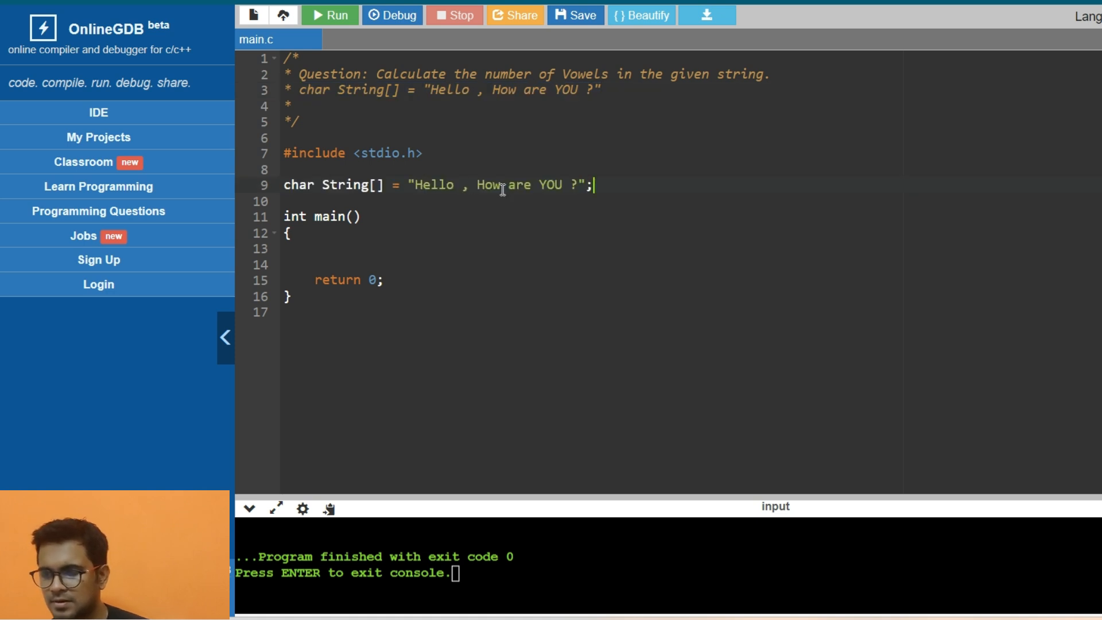
pyautogui.click(348, 258)
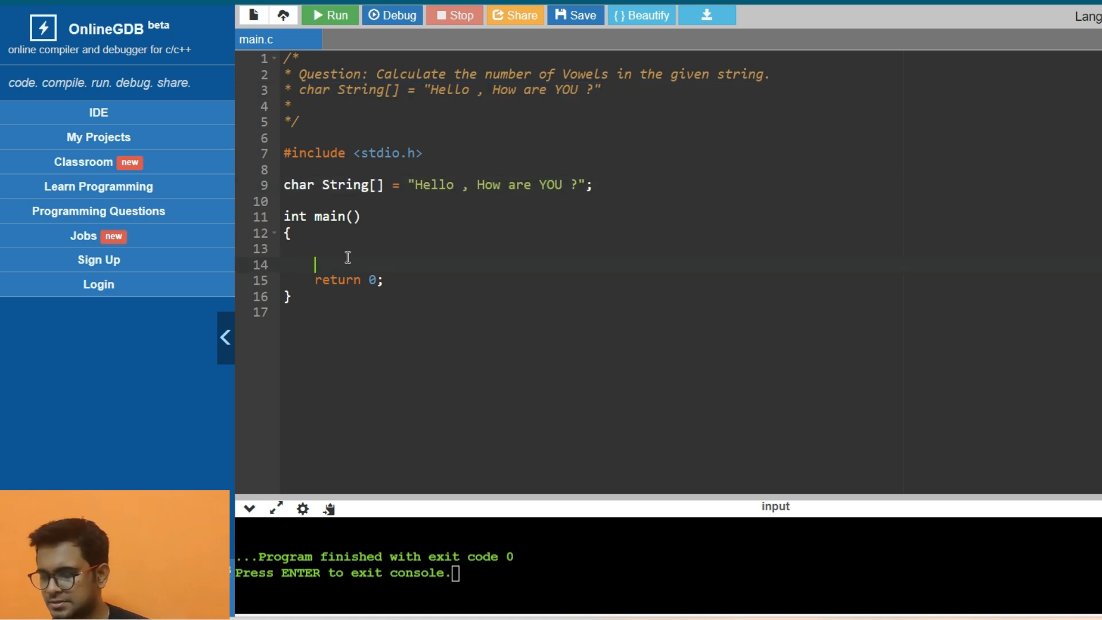
pyautogui.write('printf("')
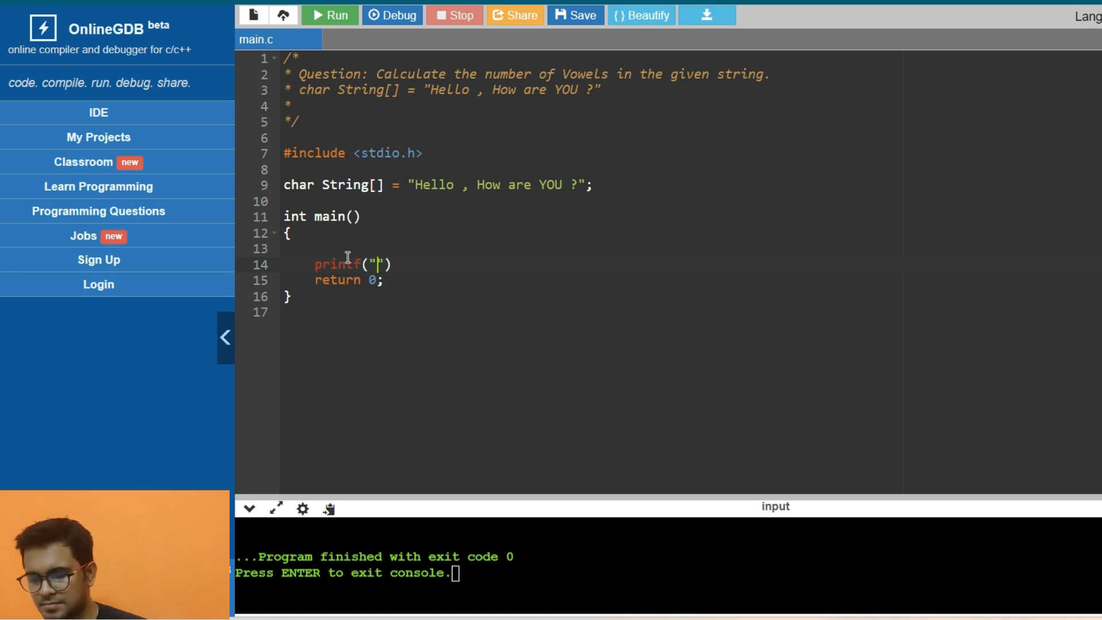
pyautogui.write('Given')
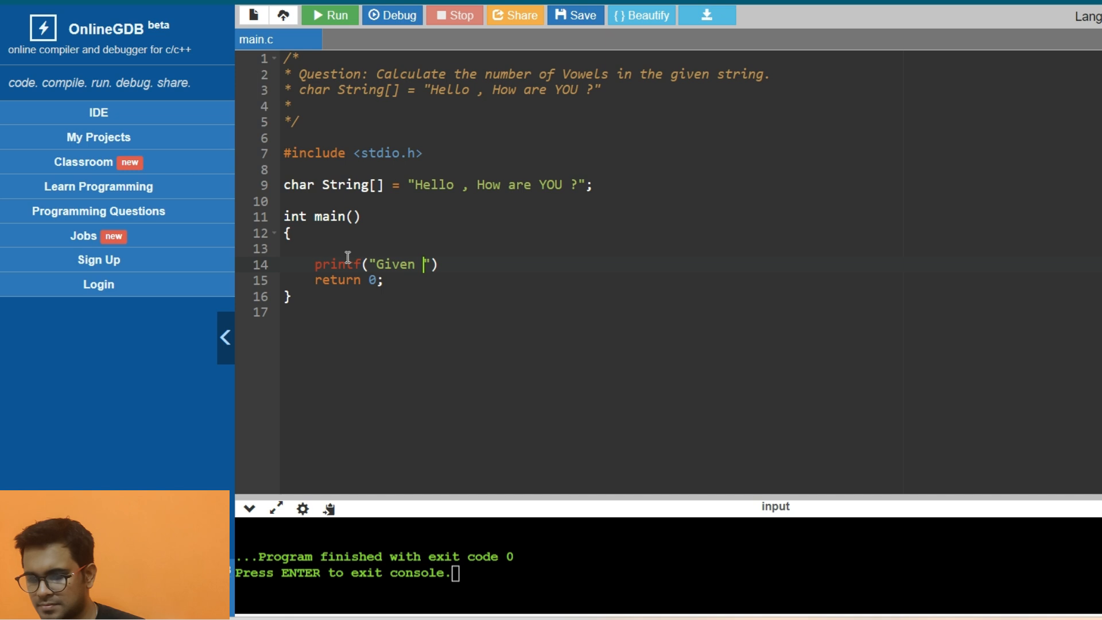
pyautogui.write('String')
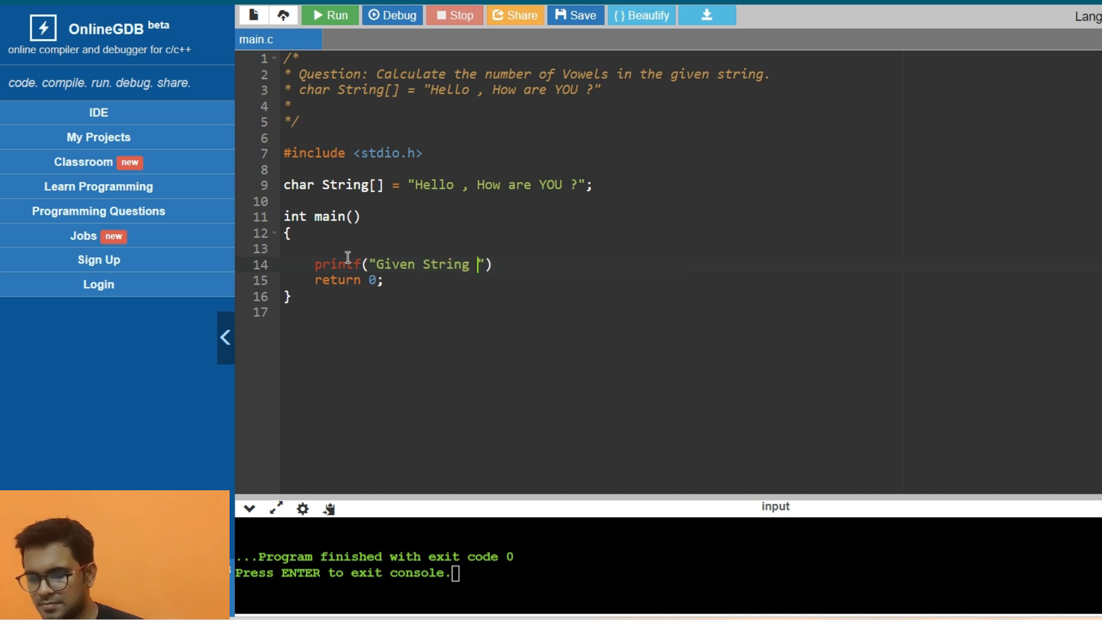
pyautogui.write('= %s')
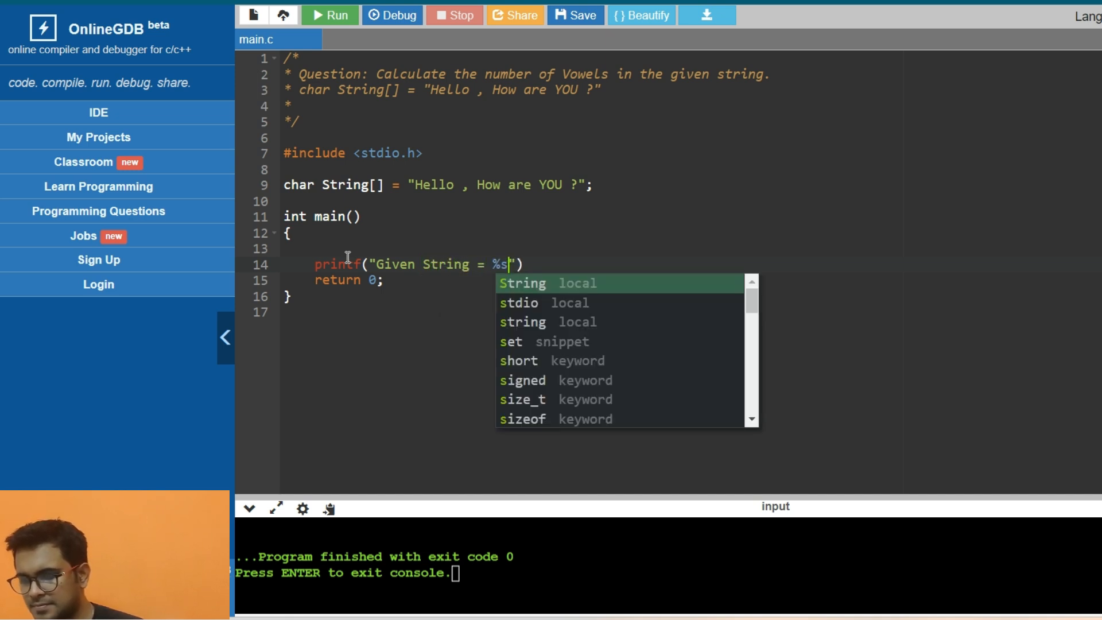
pyautogui.write(',')
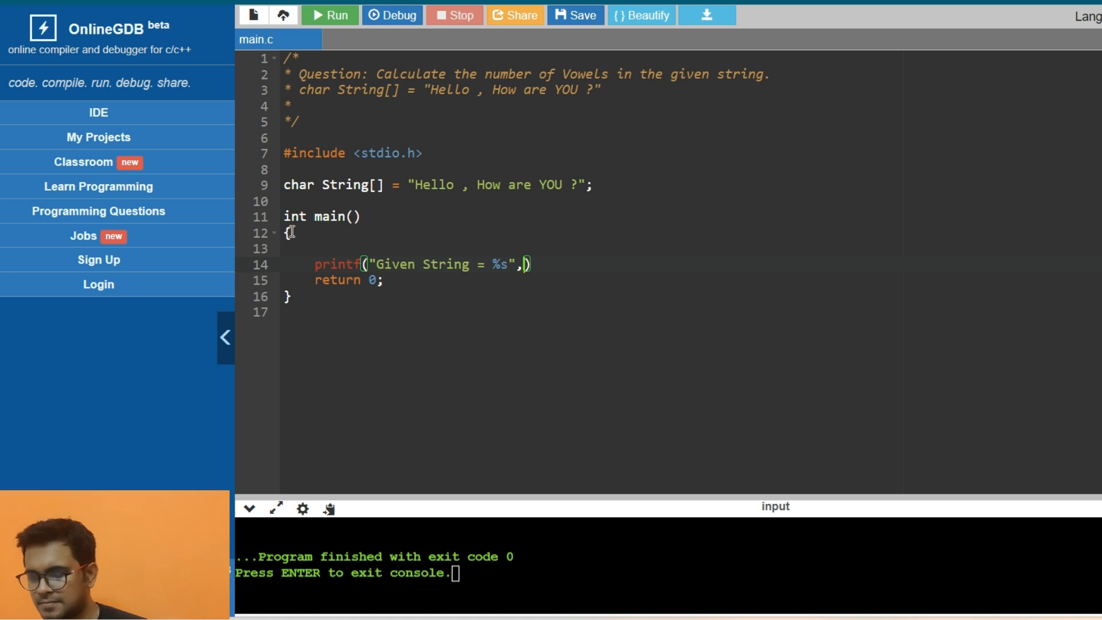
pyautogui.write('String')
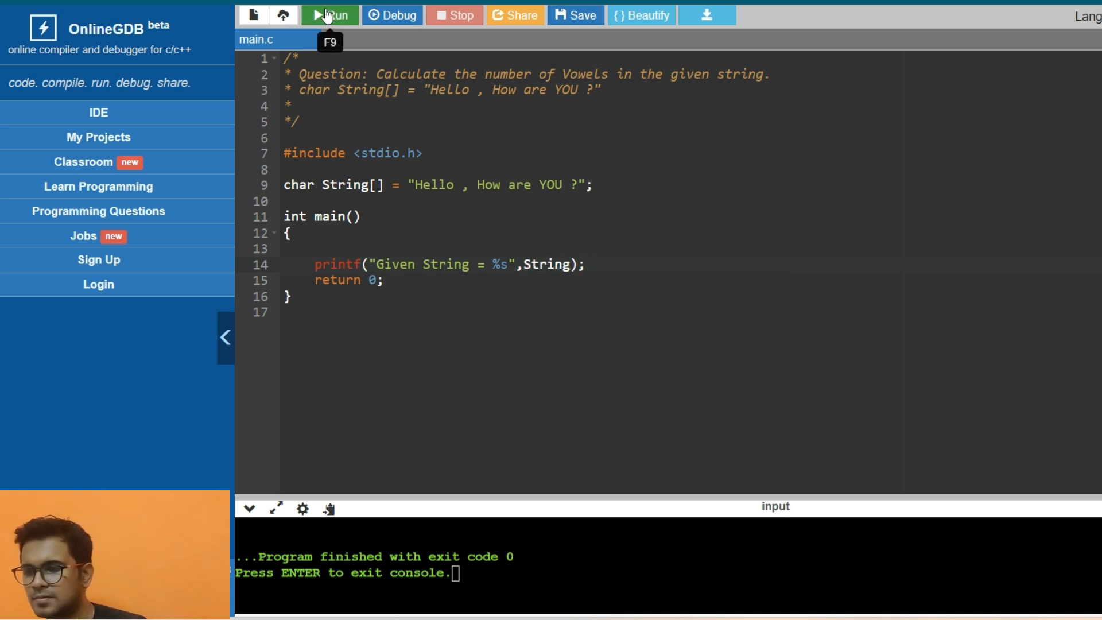
pyautogui.click(332, 15)
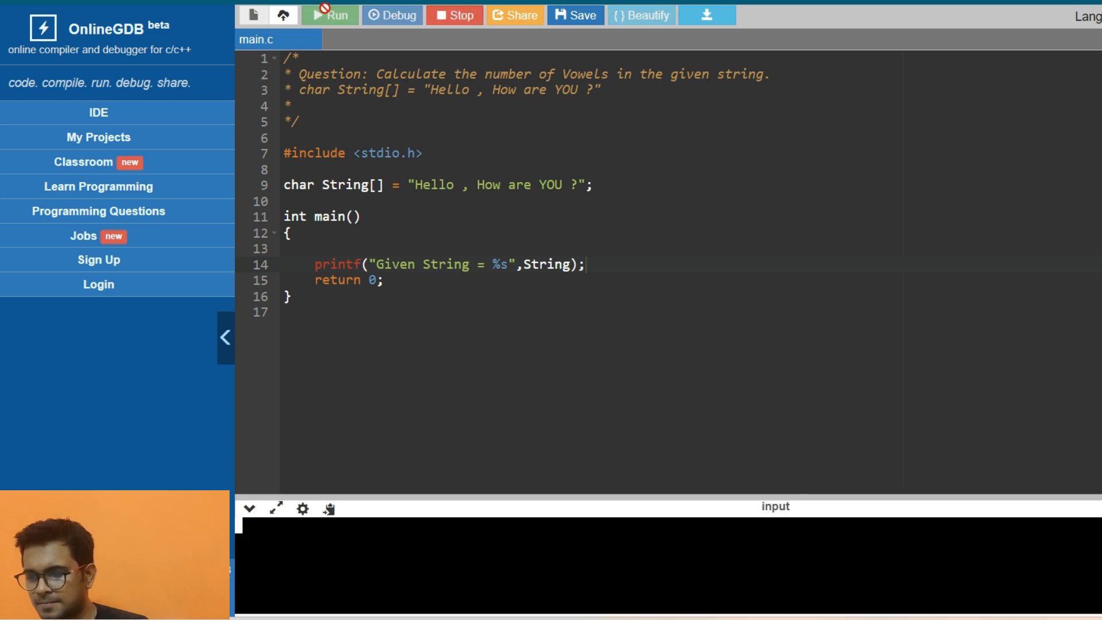
pyautogui.click(329, 15)
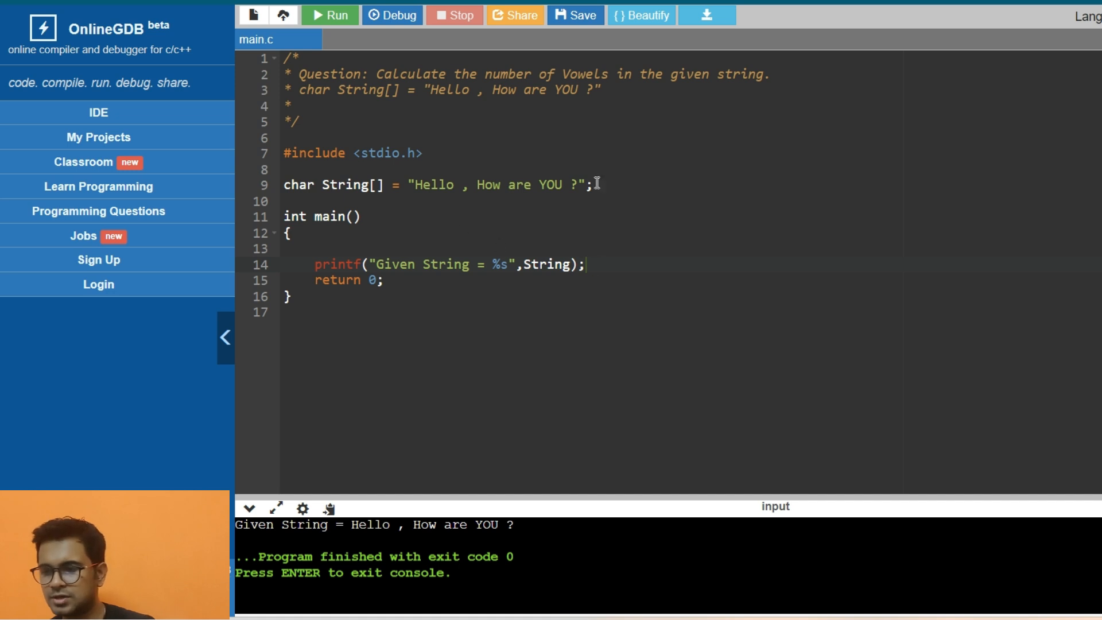
# Add a void ToLowerCase(char *data) function below the string declaration
pyautogui.press('Enter')
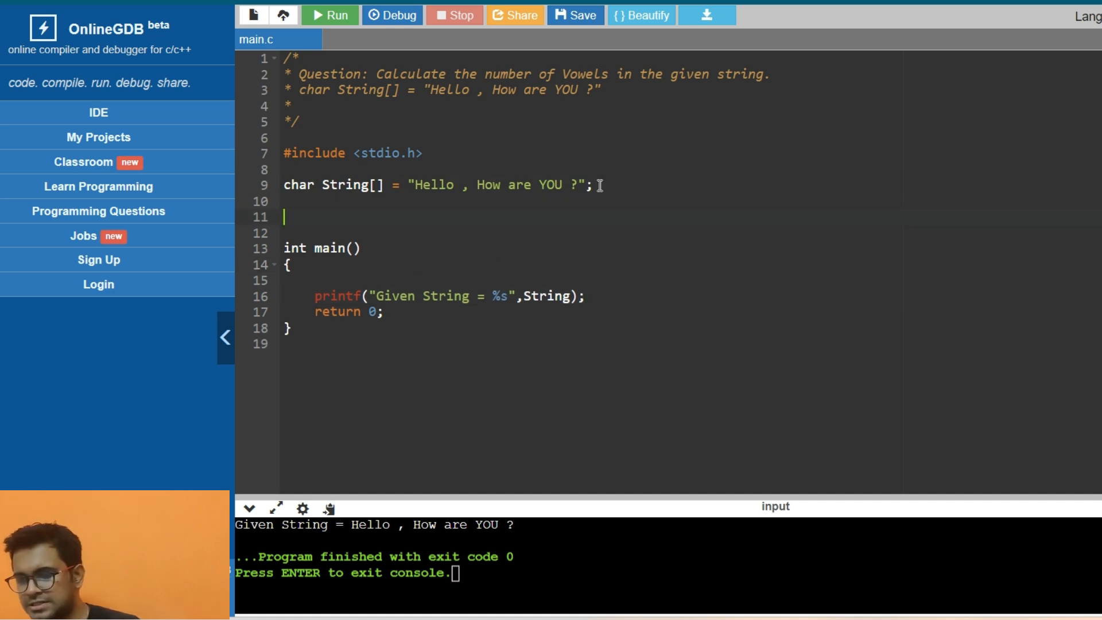
pyautogui.write('void')
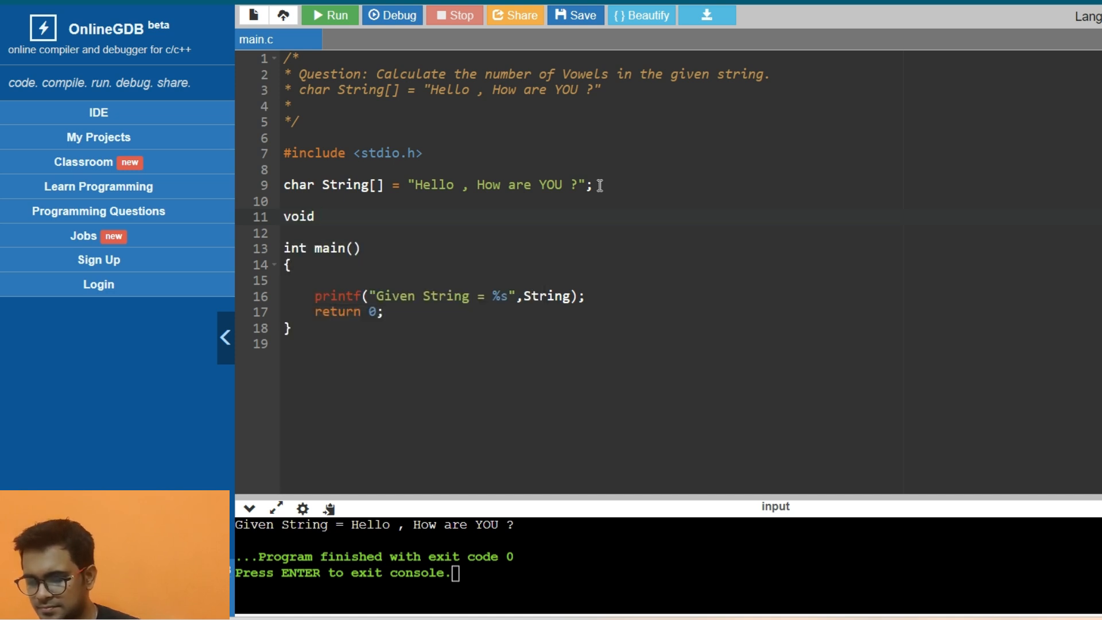
pyautogui.write('ToLowe')
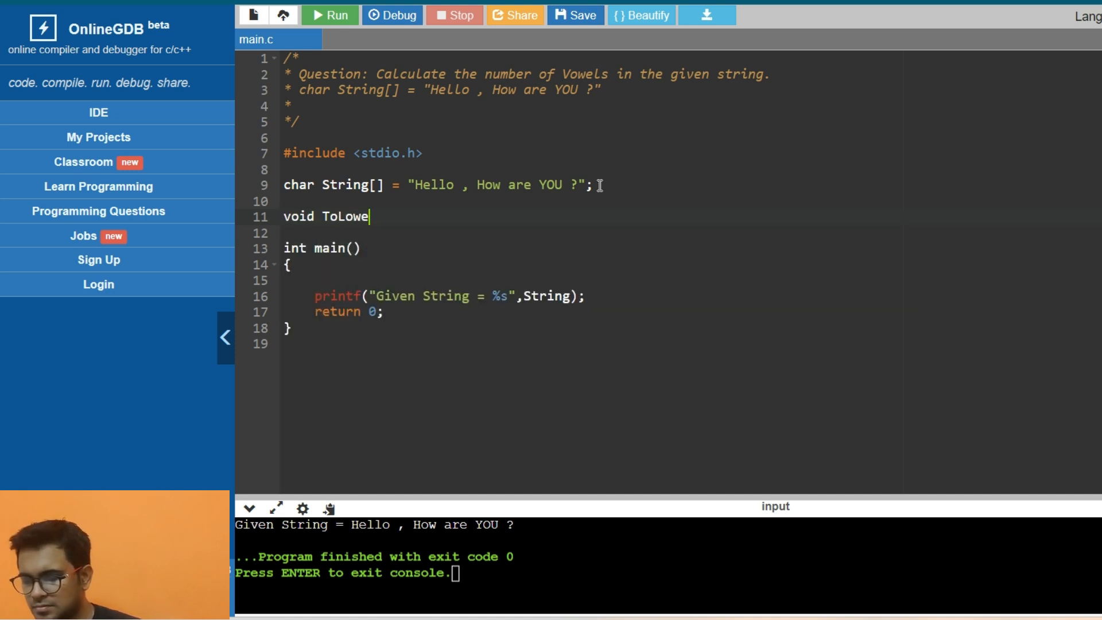
pyautogui.write('rCase(char *')
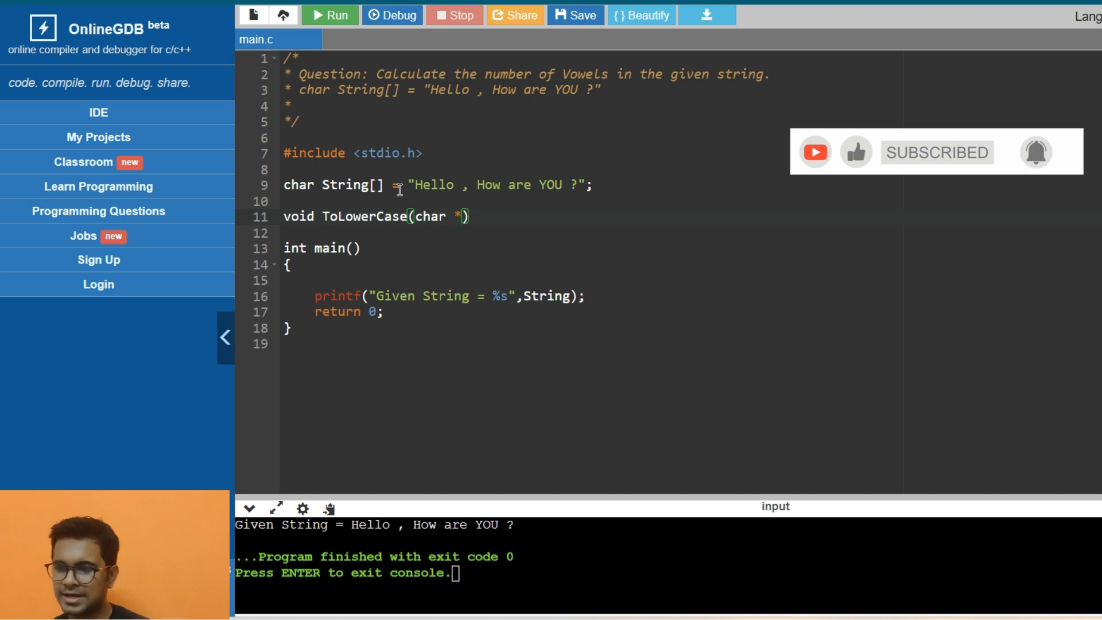
pyautogui.write('data')
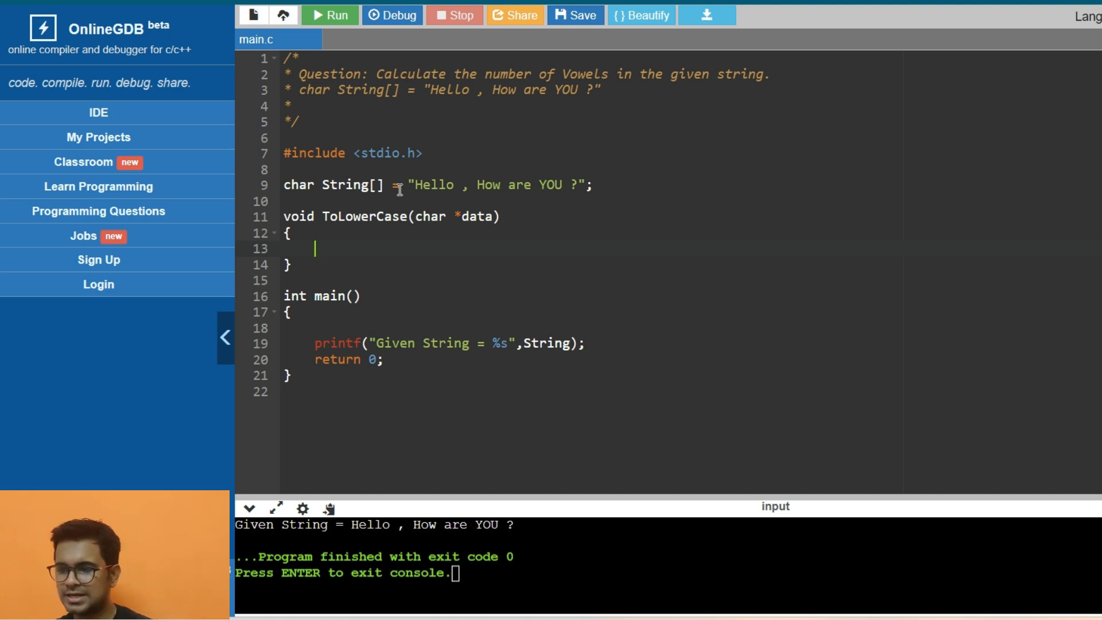
# Start a while(*data!='\0') loop in the ToLowerCase body
pyautogui.click(426, 185)
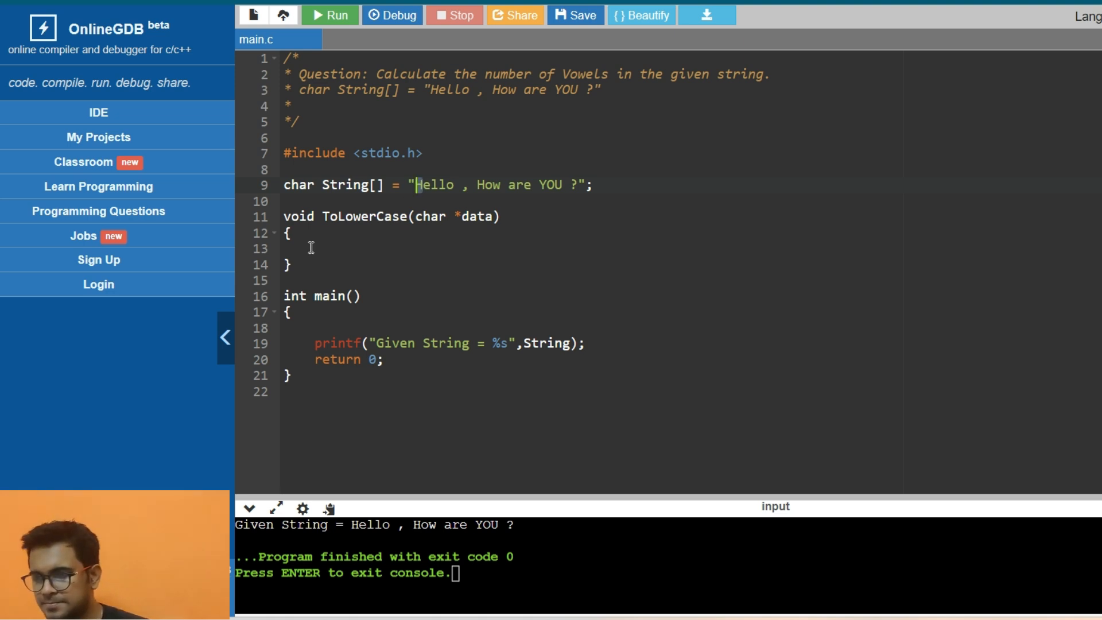
pyautogui.write('while')
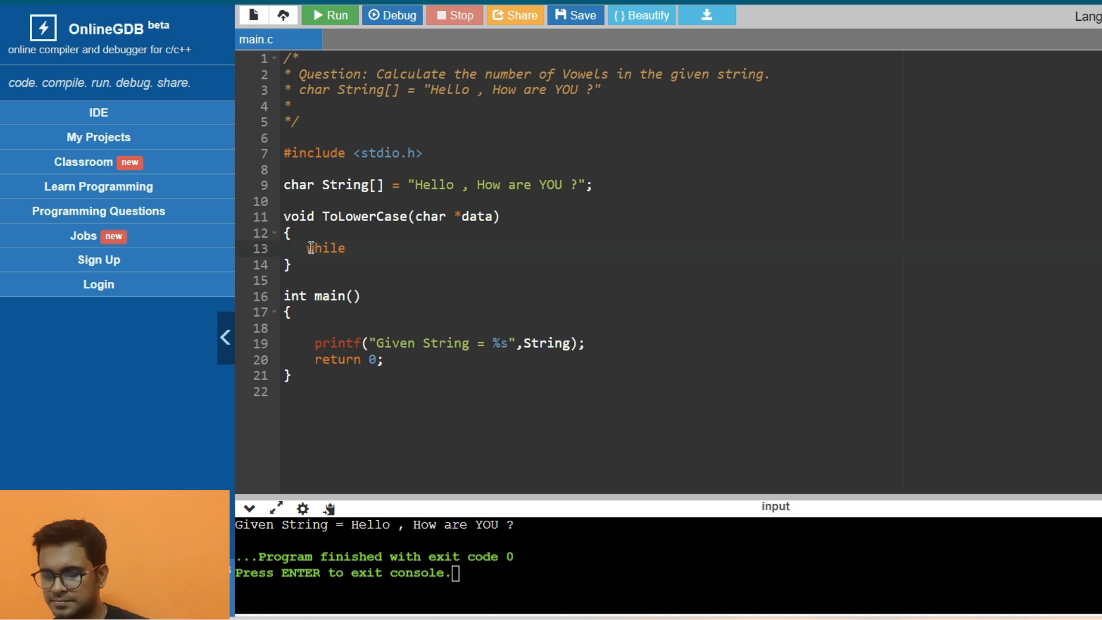
pyautogui.write('(*)')
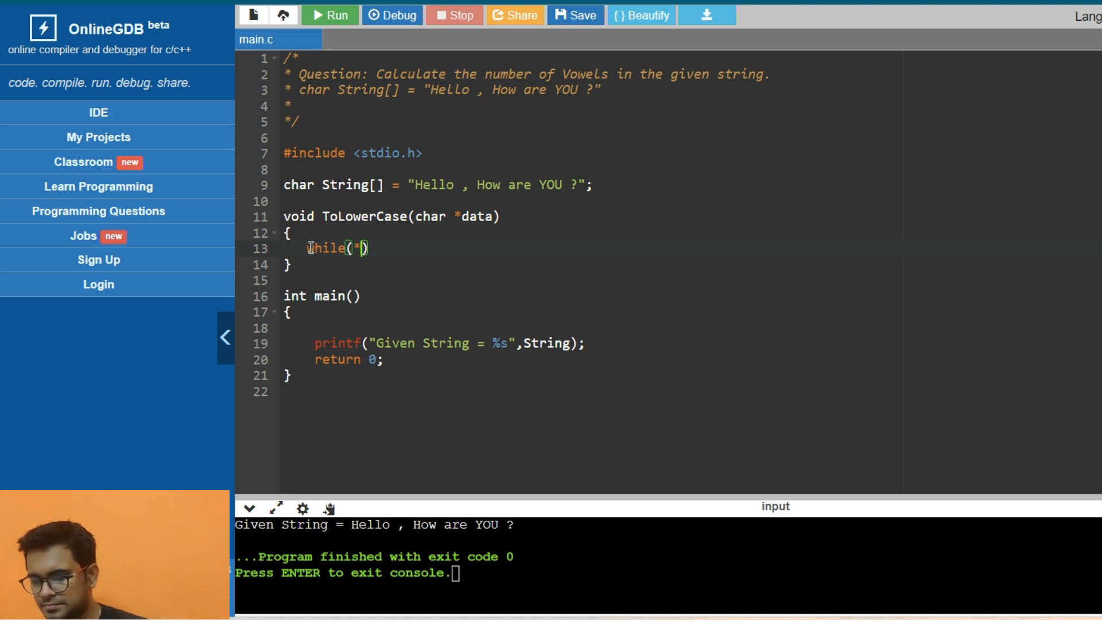
pyautogui.write("data!='\\0")
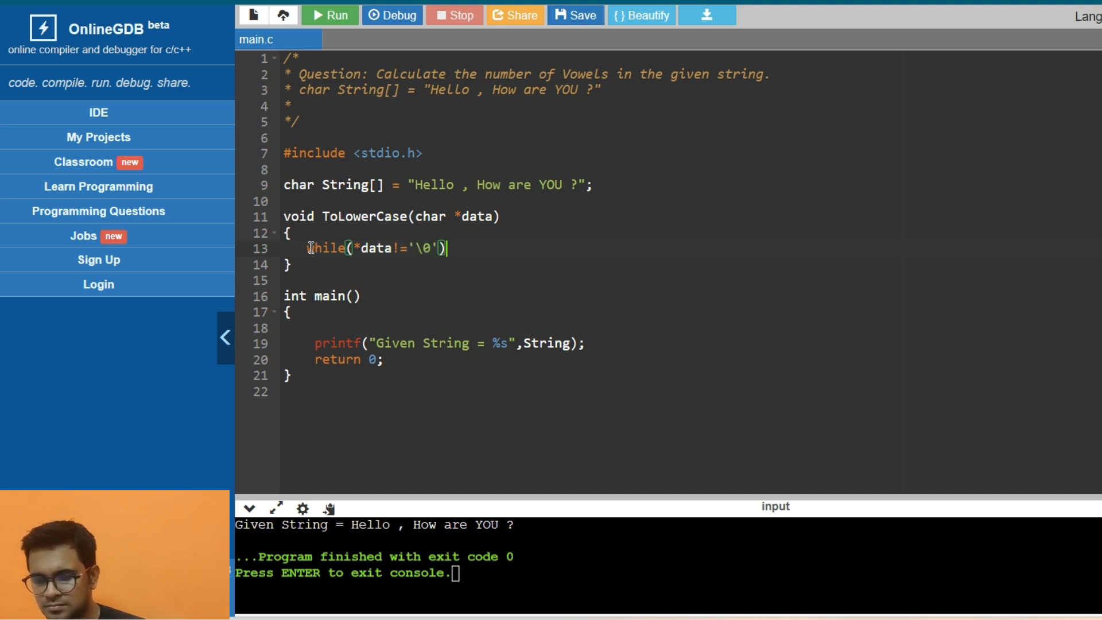
pyautogui.write('{')
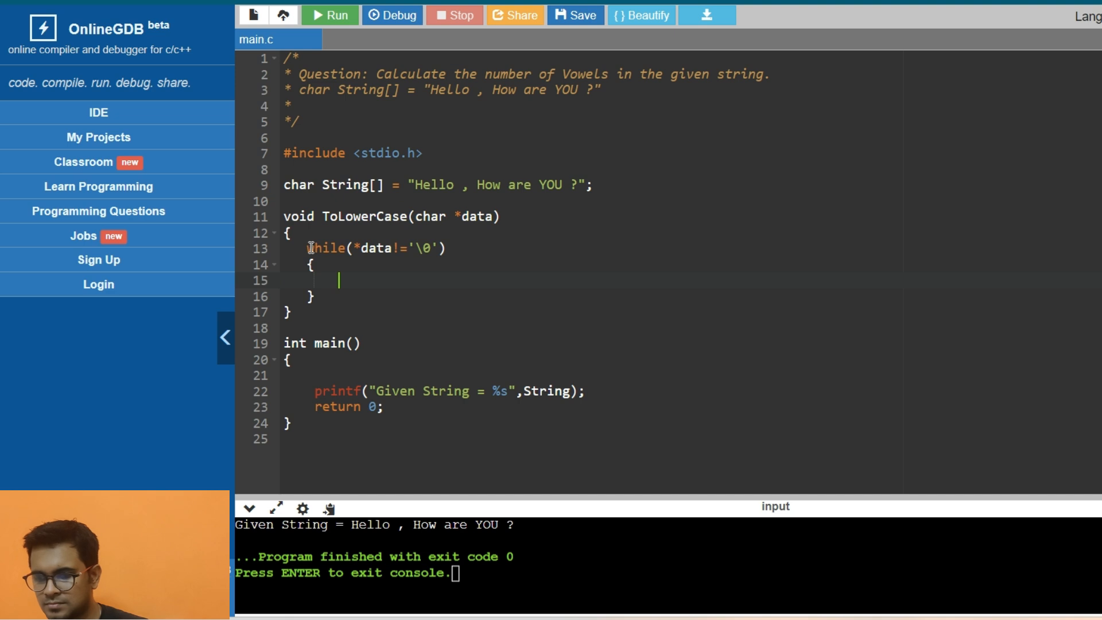
# Add an empty if(*data>='A' && *data<='Z') block inside the loop
pyautogui.write('if(')
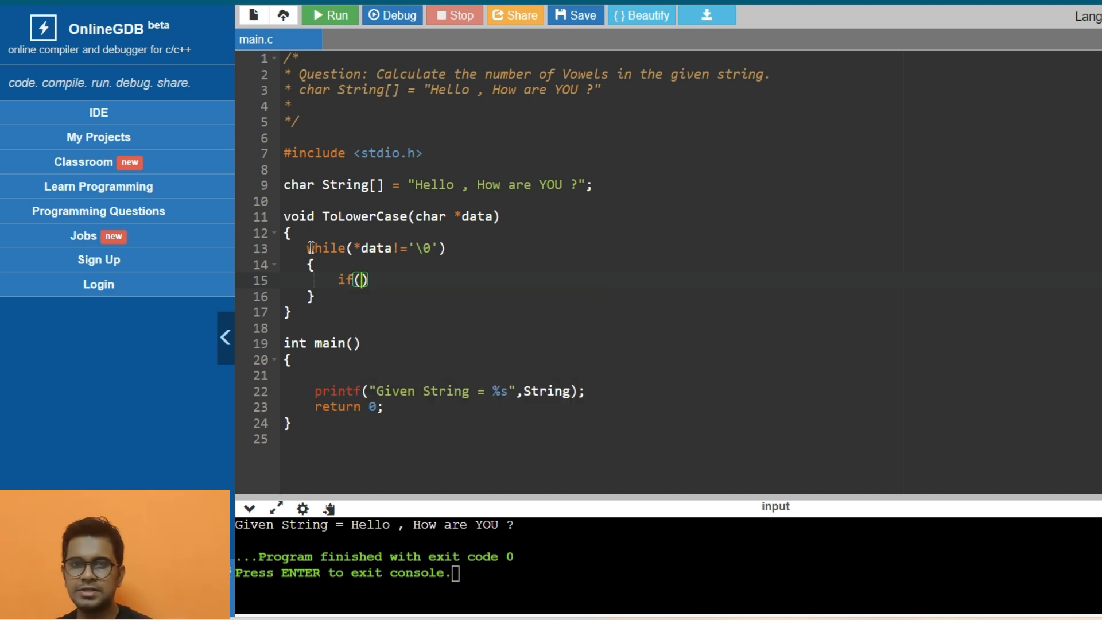
pyautogui.write('*')
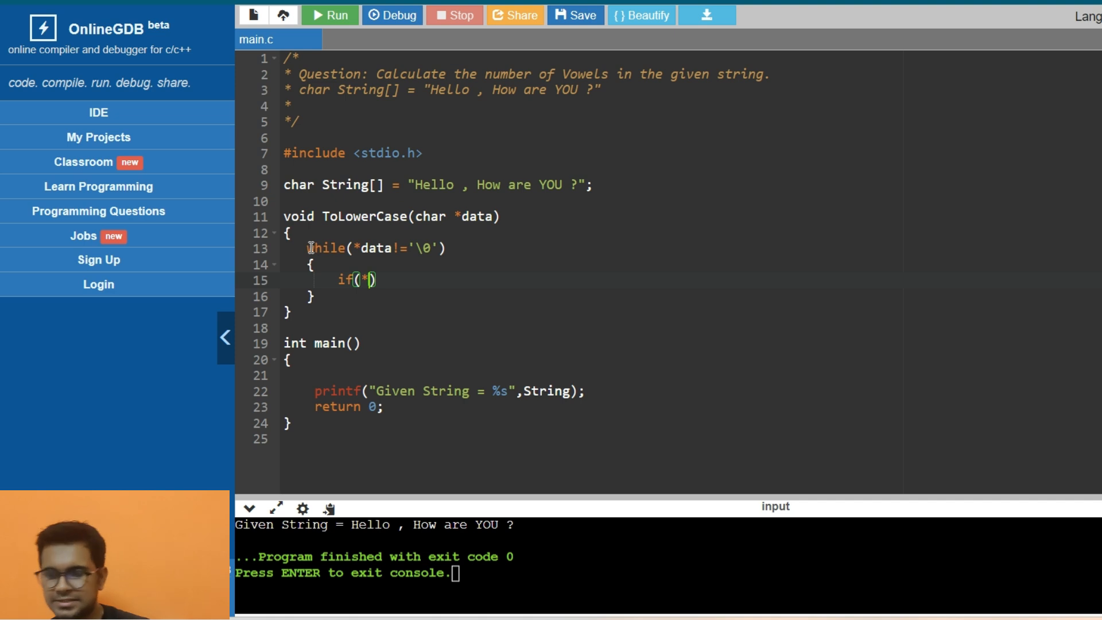
pyautogui.write('data')
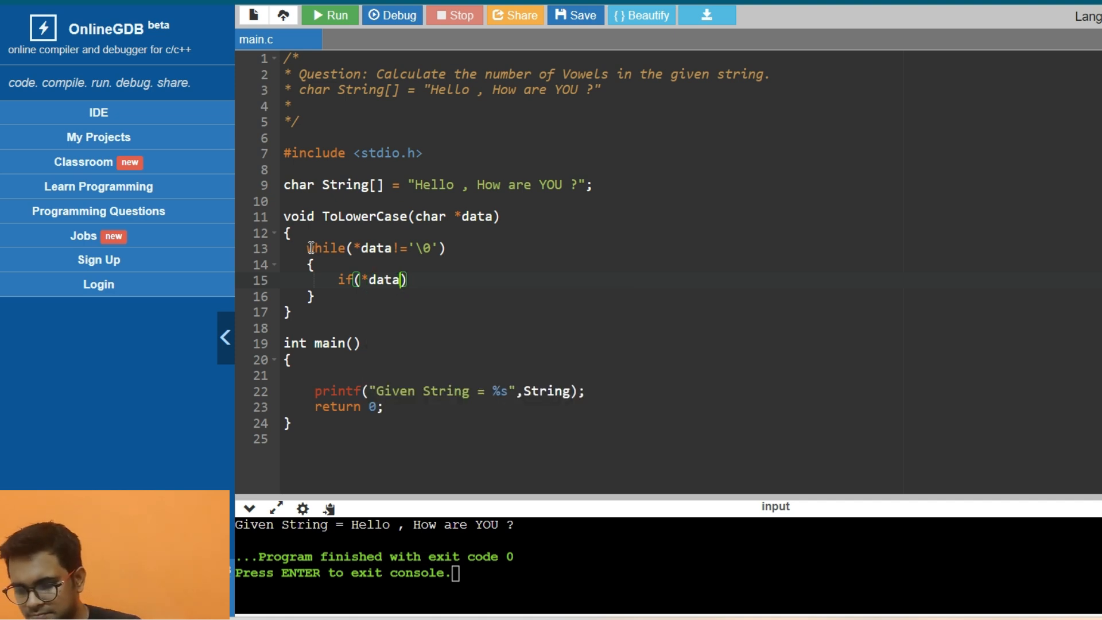
pyautogui.write('>=')
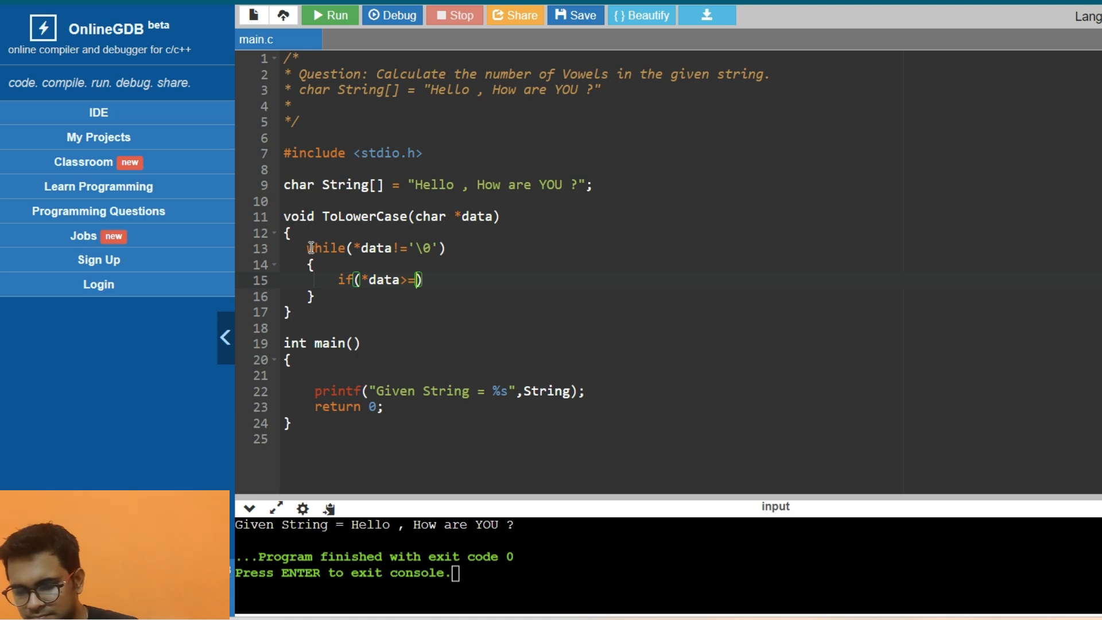
pyautogui.write("'A'")
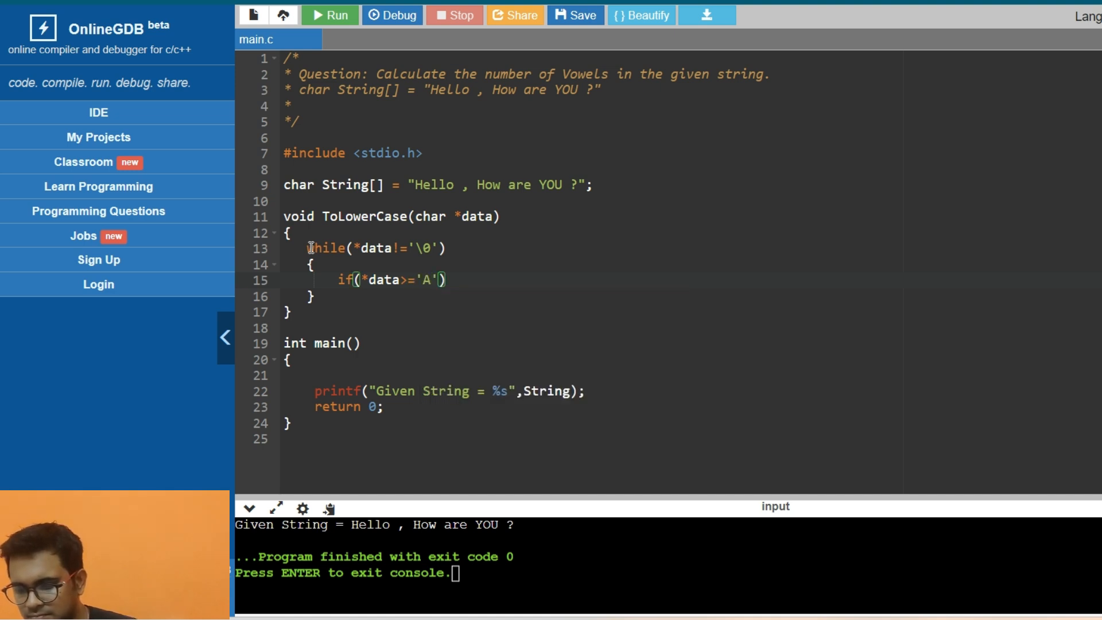
pyautogui.write('&&')
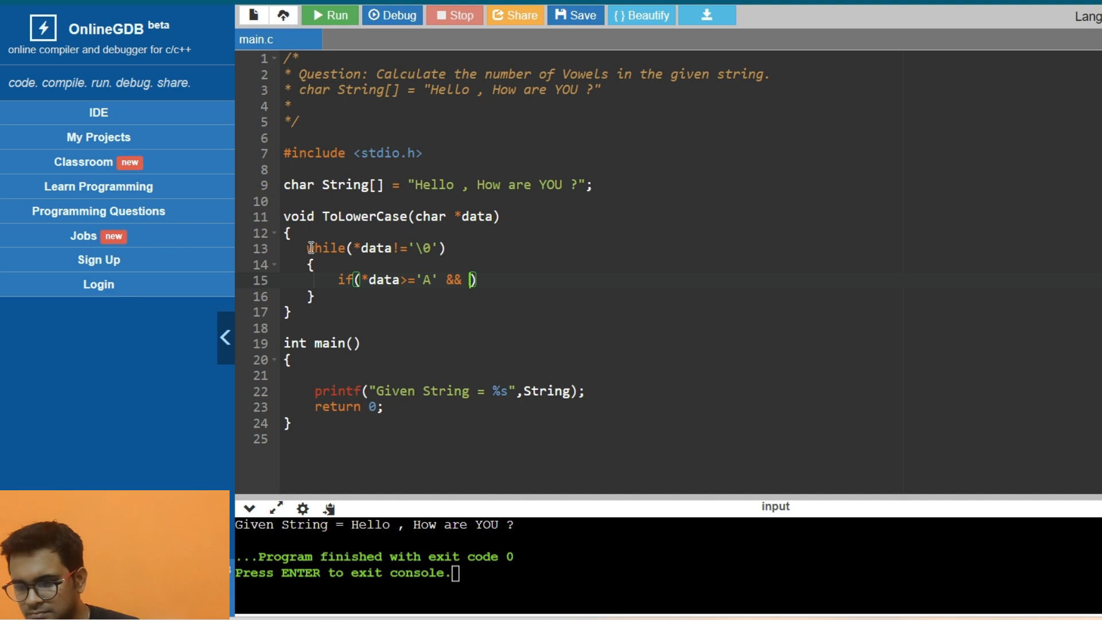
pyautogui.write('*data')
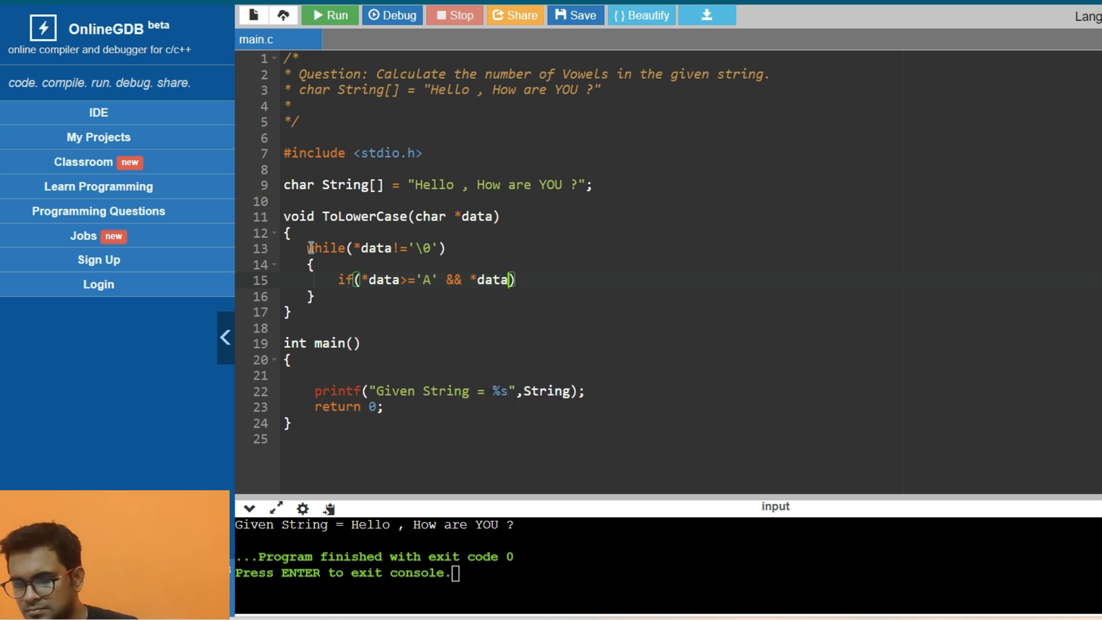
pyautogui.write('<=')
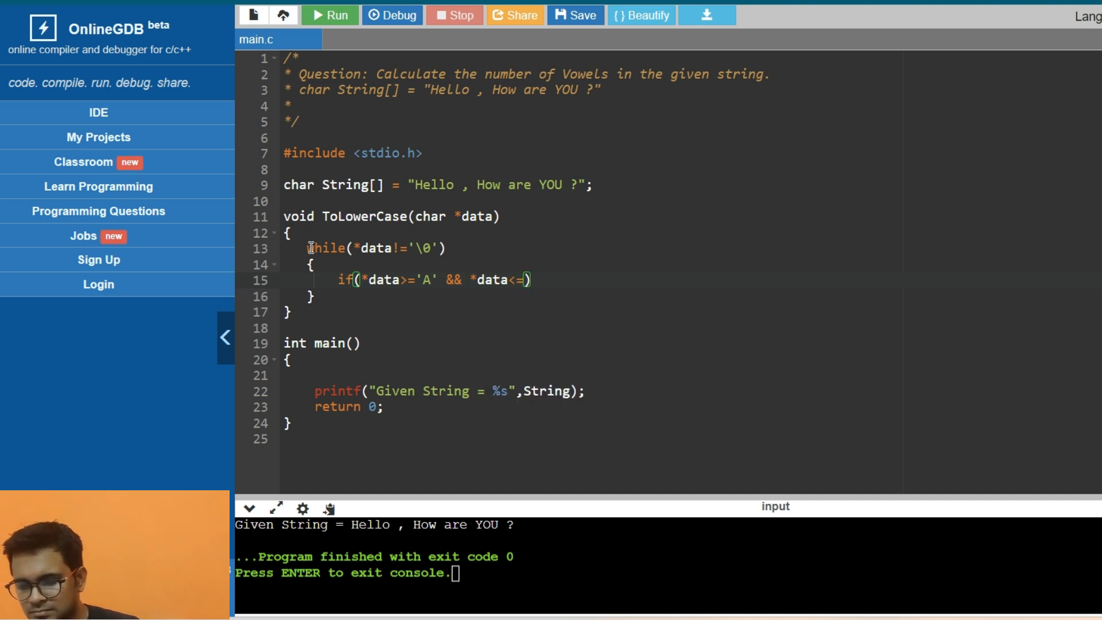
pyautogui.write("'Z'")
pyautogui.write('{')
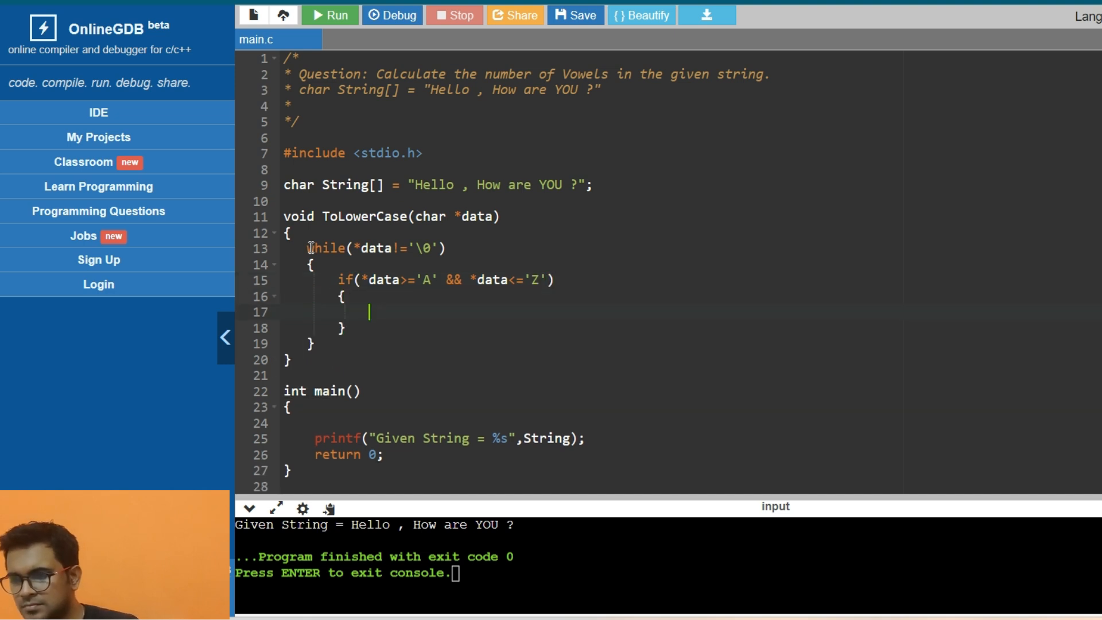
pyautogui.moveTo(466, 285)
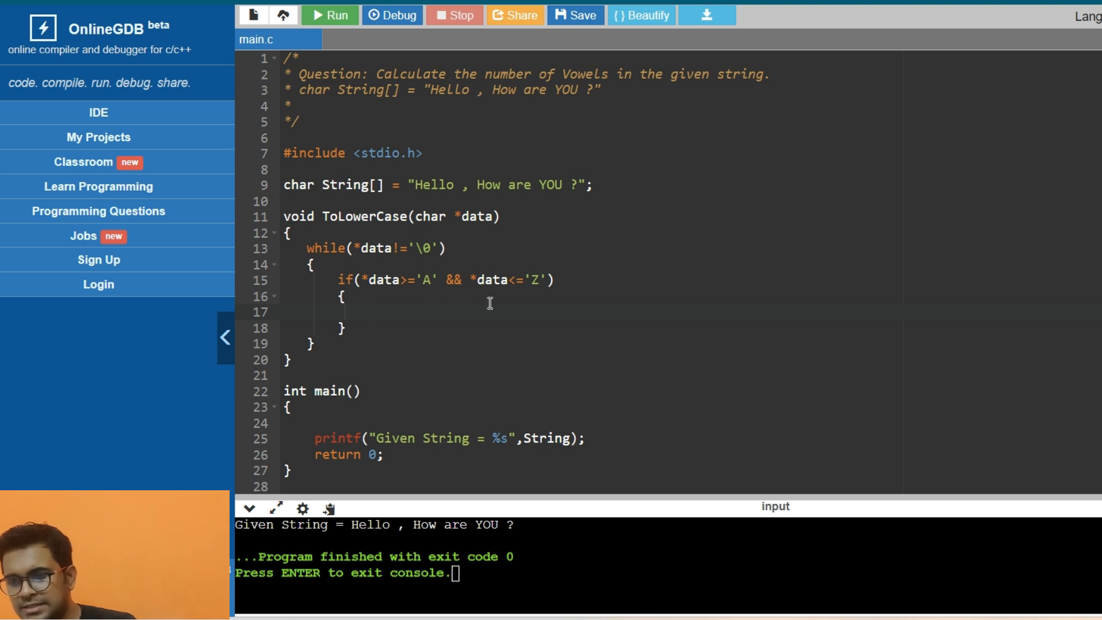
# Add *data+=32; inside the if block and data++; after it
pyautogui.click(370, 312)
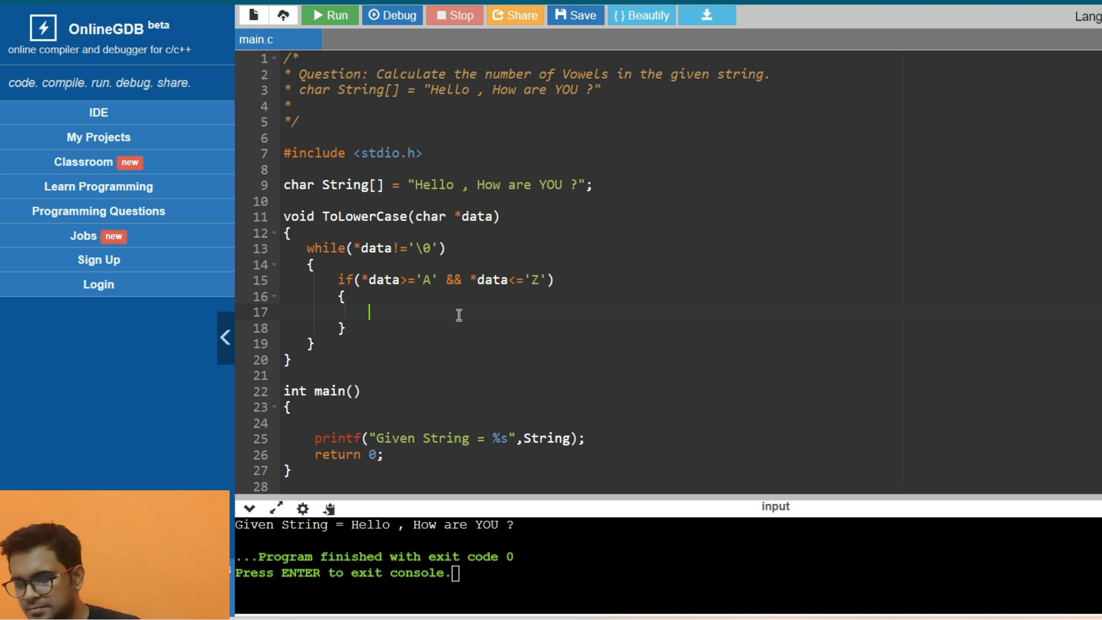
pyautogui.write('*dat')
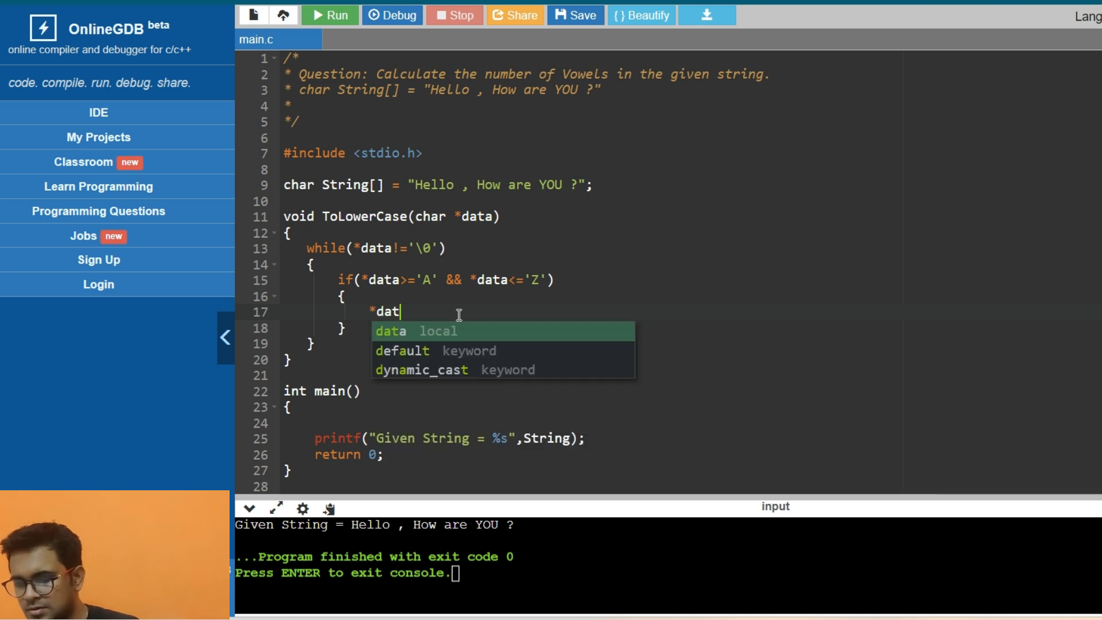
pyautogui.write('a+=')
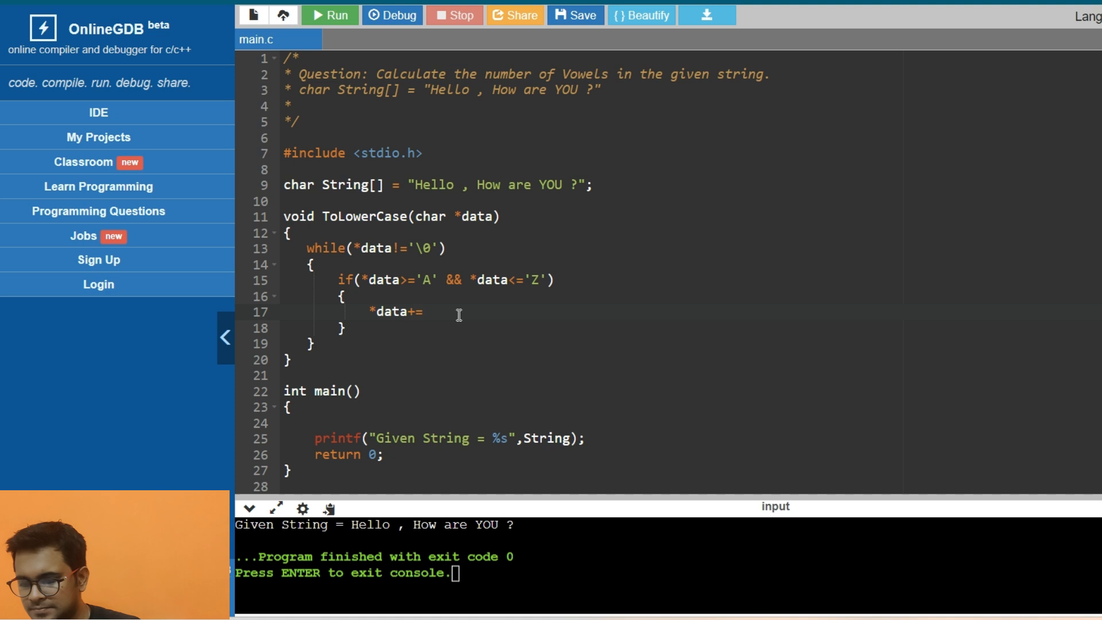
pyautogui.write('32;')
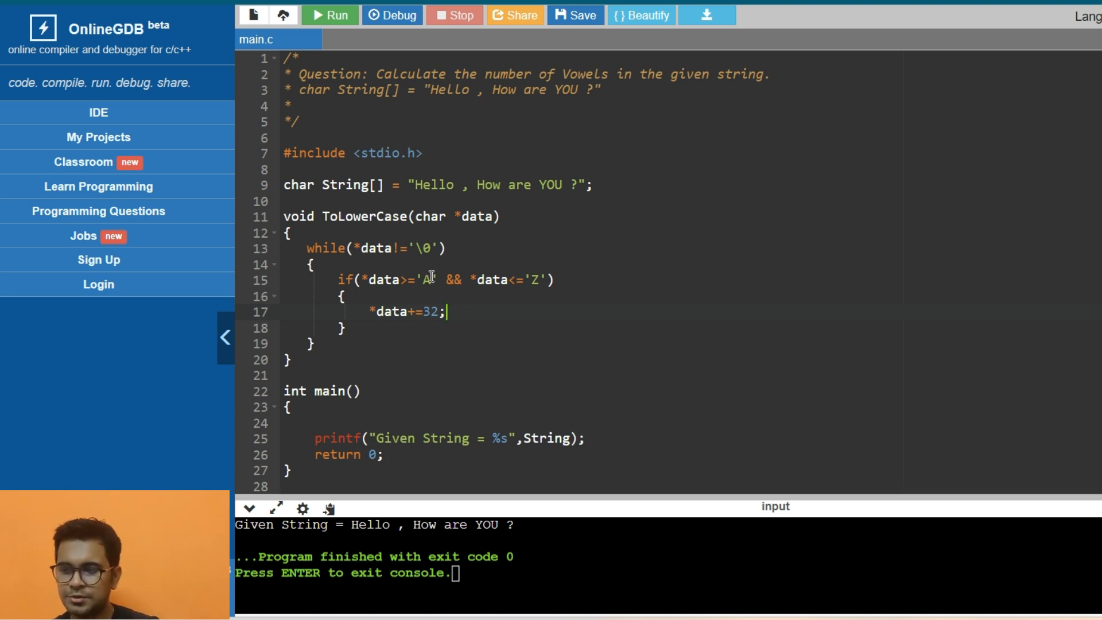
pyautogui.moveTo(460, 194)
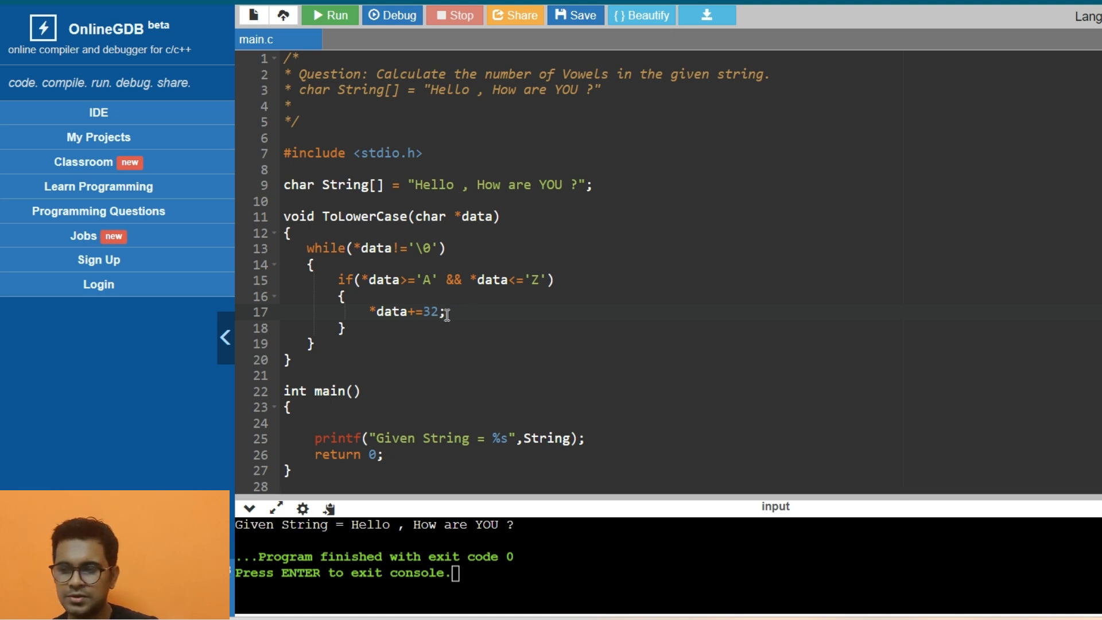
pyautogui.moveTo(426, 288)
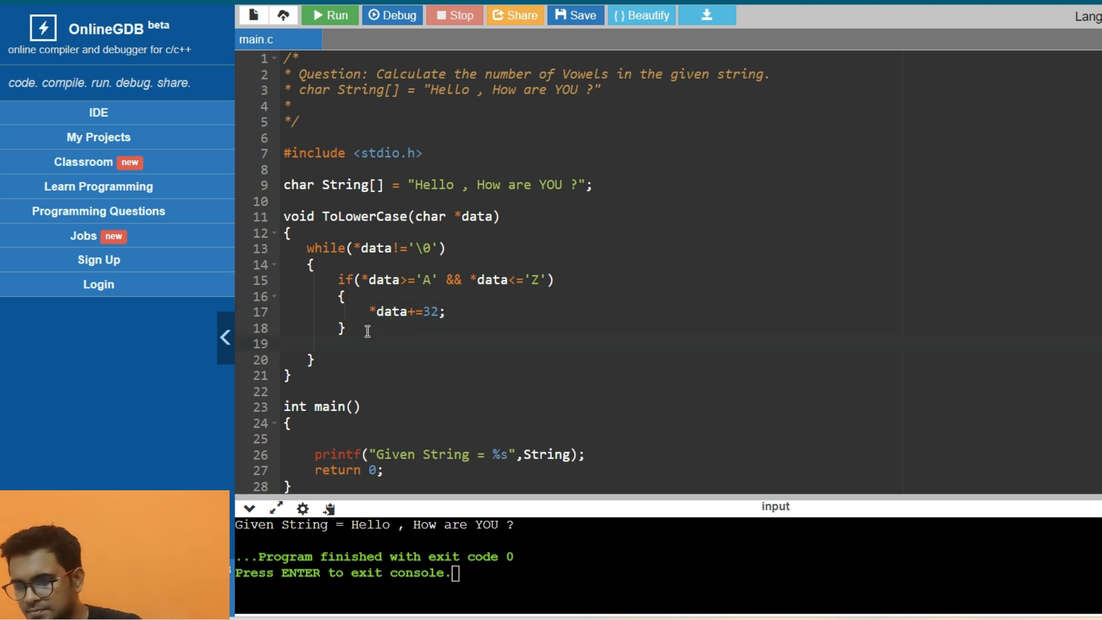
pyautogui.write('data++')
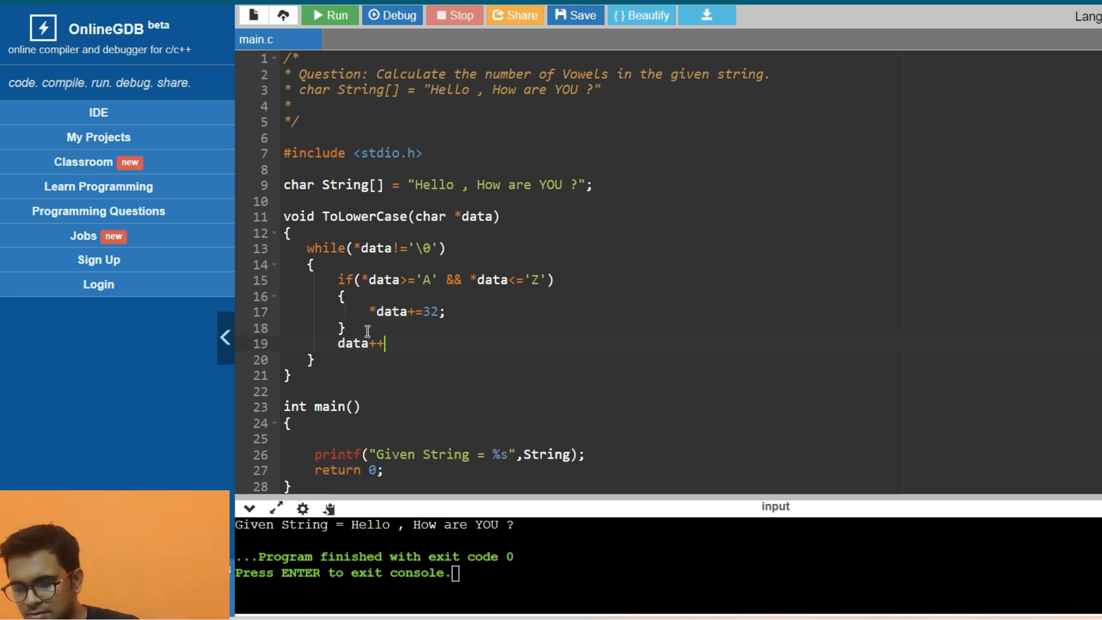
pyautogui.write(';')
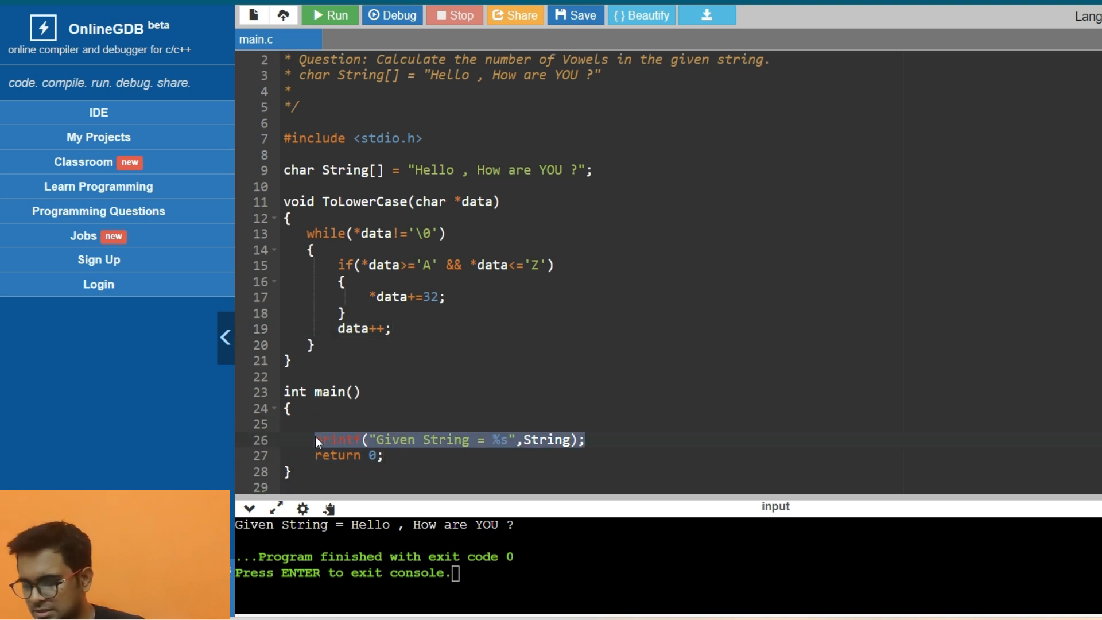
# Call ToLowerCase(String), print "\nLowerCase String = %s" with String, and run
pyautogui.click(616, 438)
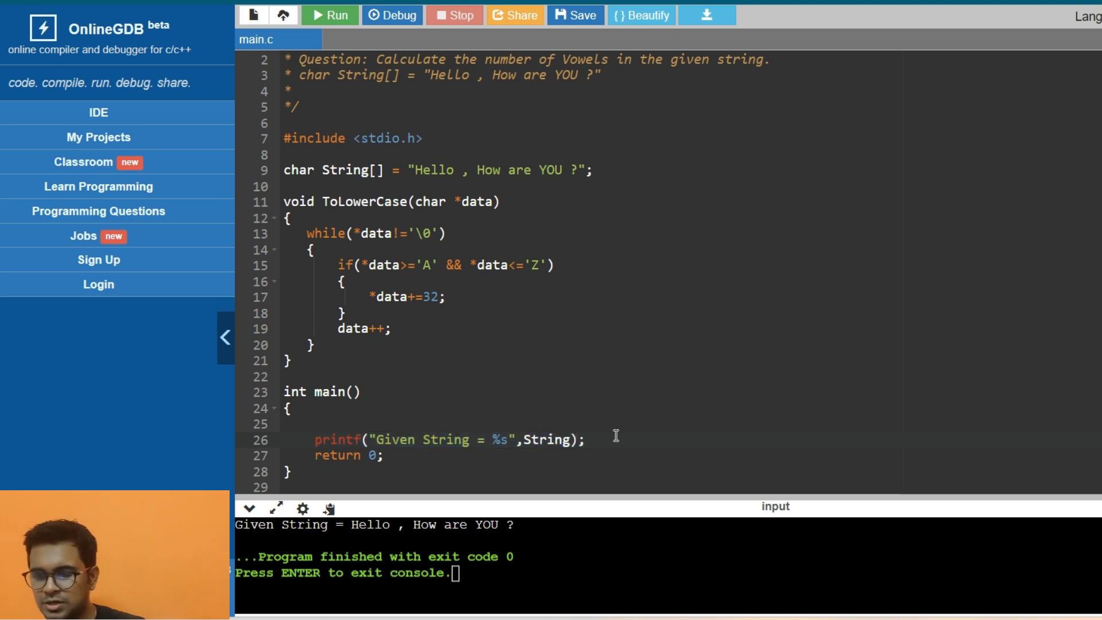
pyautogui.write('printf("Given String = %s",String);')
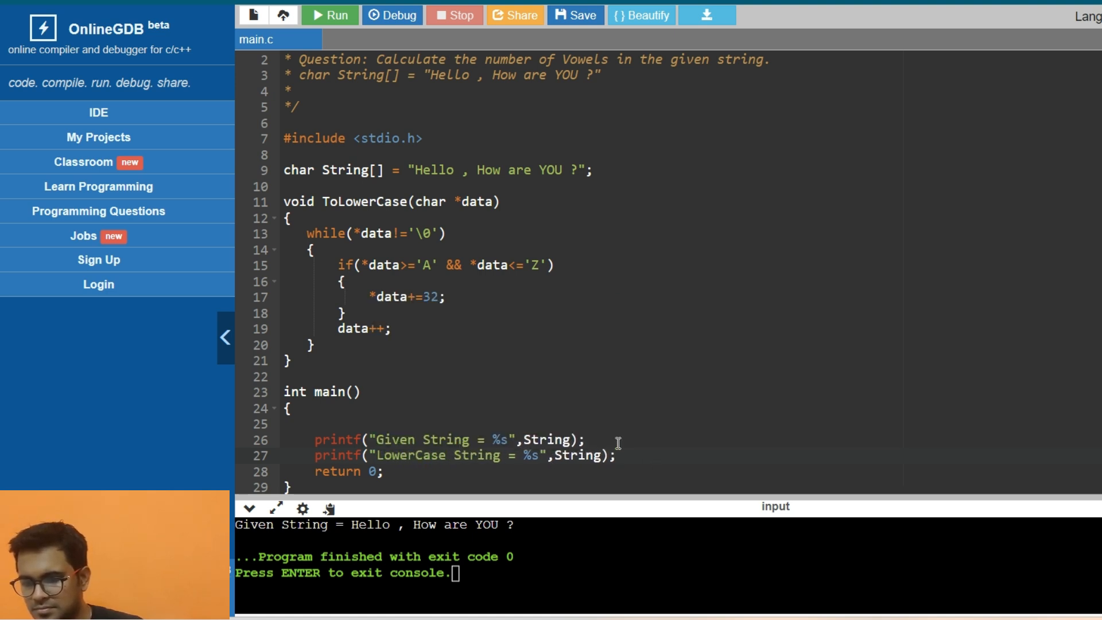
pyautogui.write('ToLowerCase(')
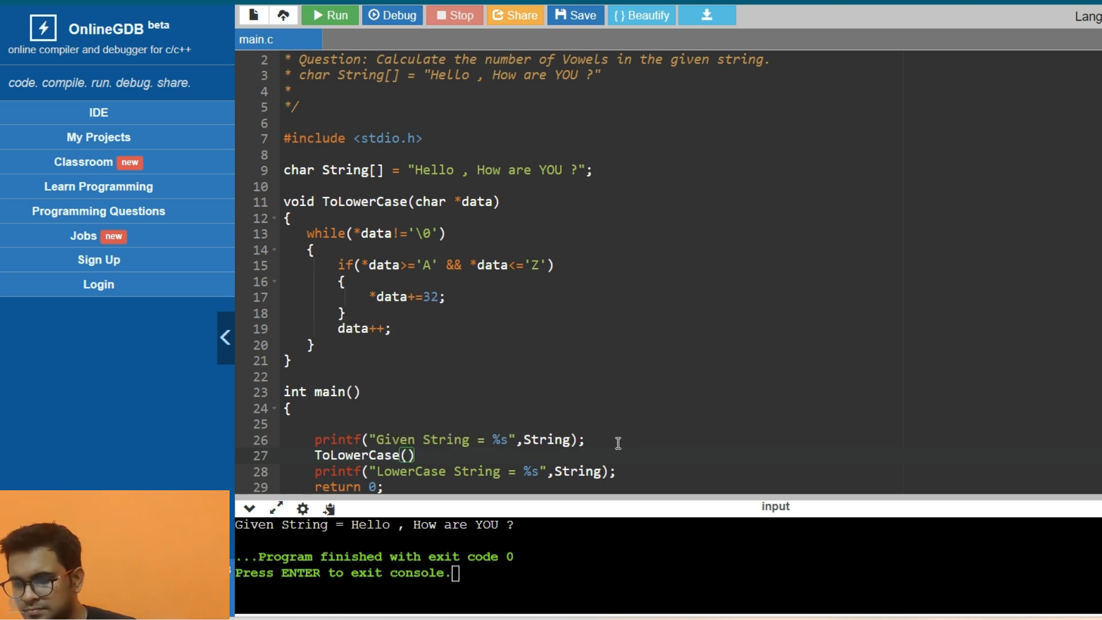
pyautogui.write('Str')
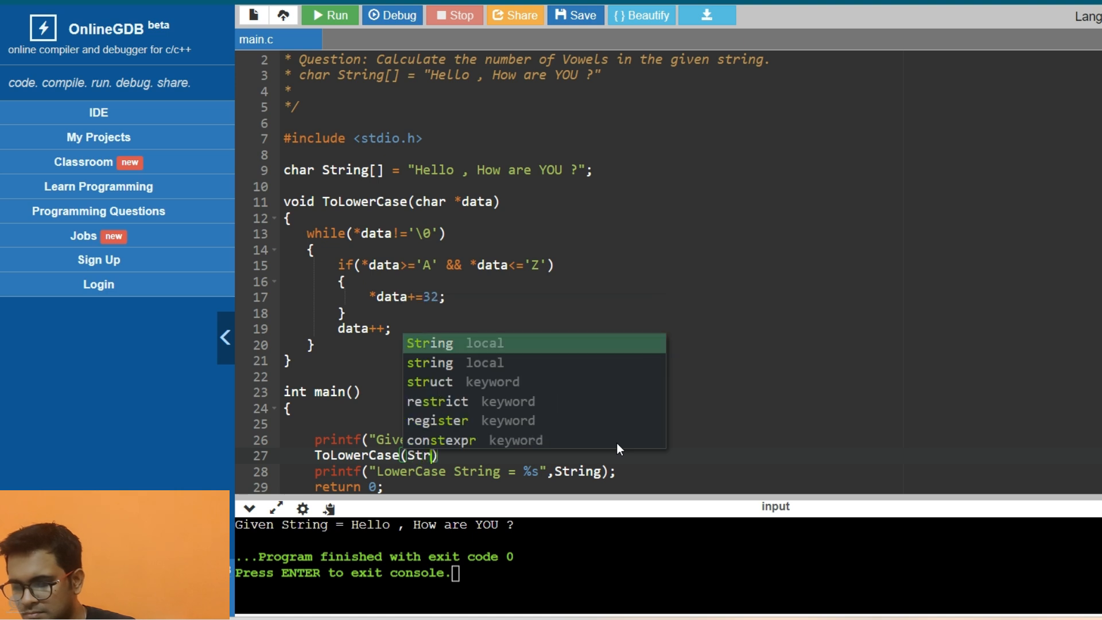
pyautogui.press('Escape')
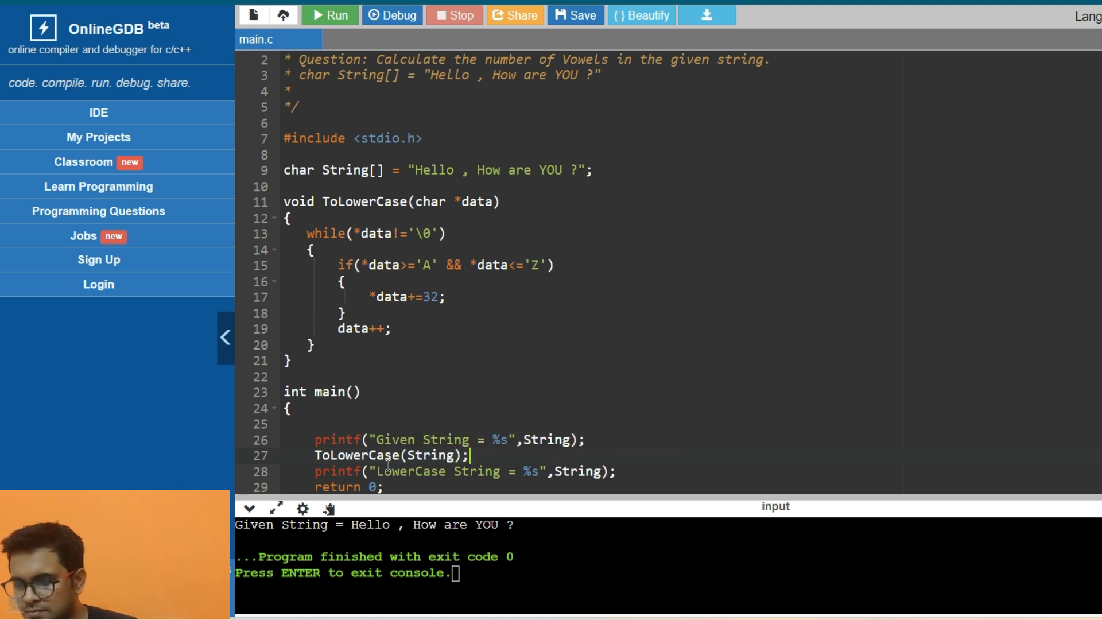
pyautogui.write('\\n')
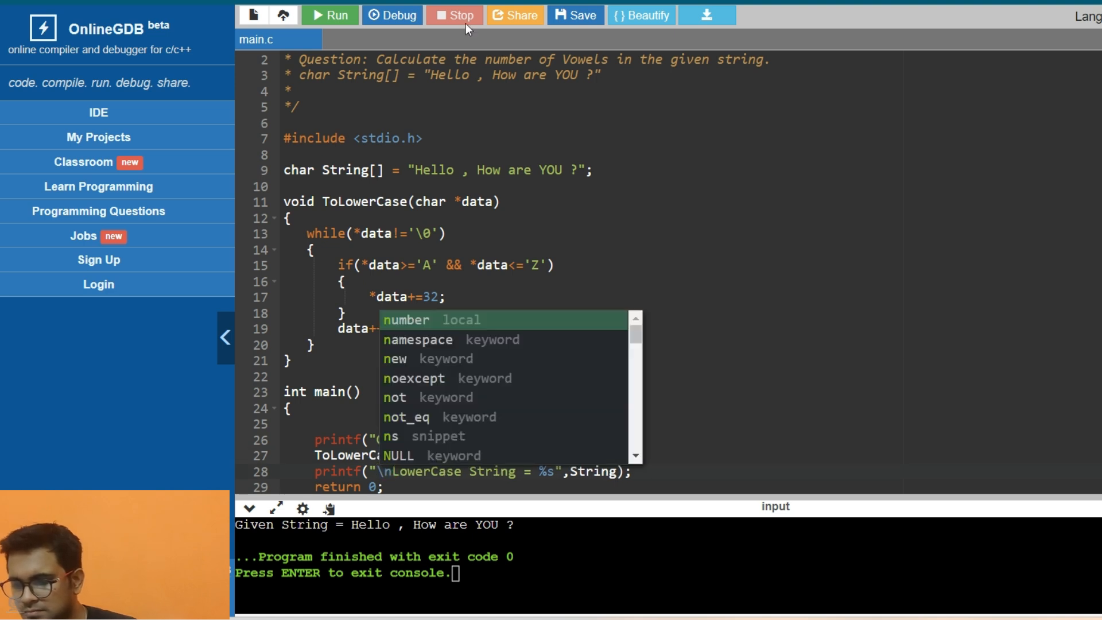
pyautogui.click(330, 15)
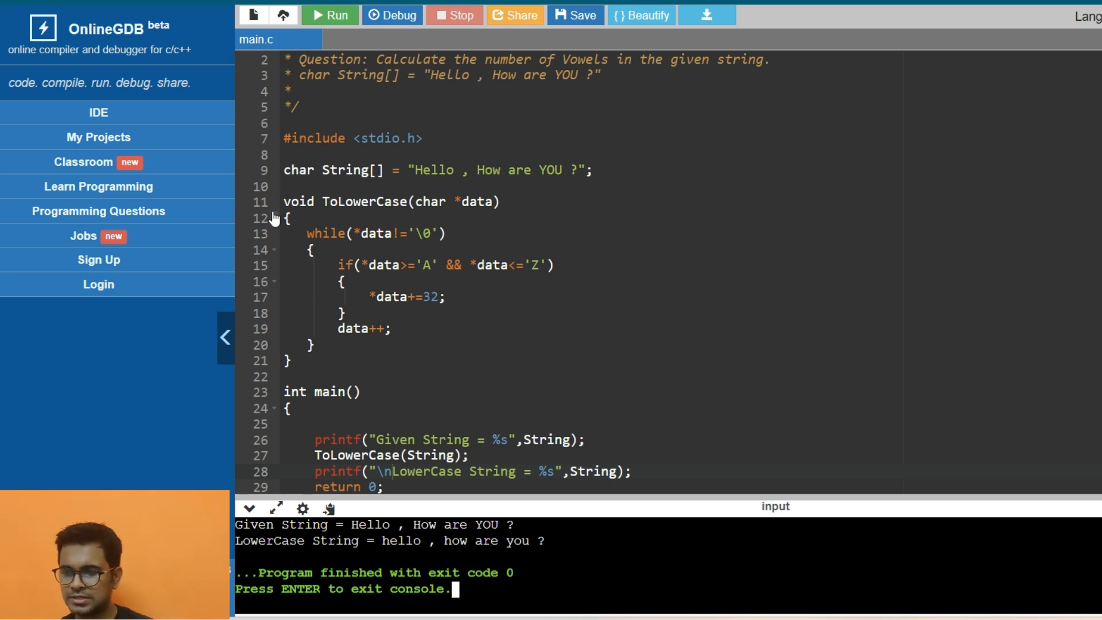
# Collapse ToLowerCase and write an int TotalVowels(char *data) function with braces
pyautogui.click(263, 218)
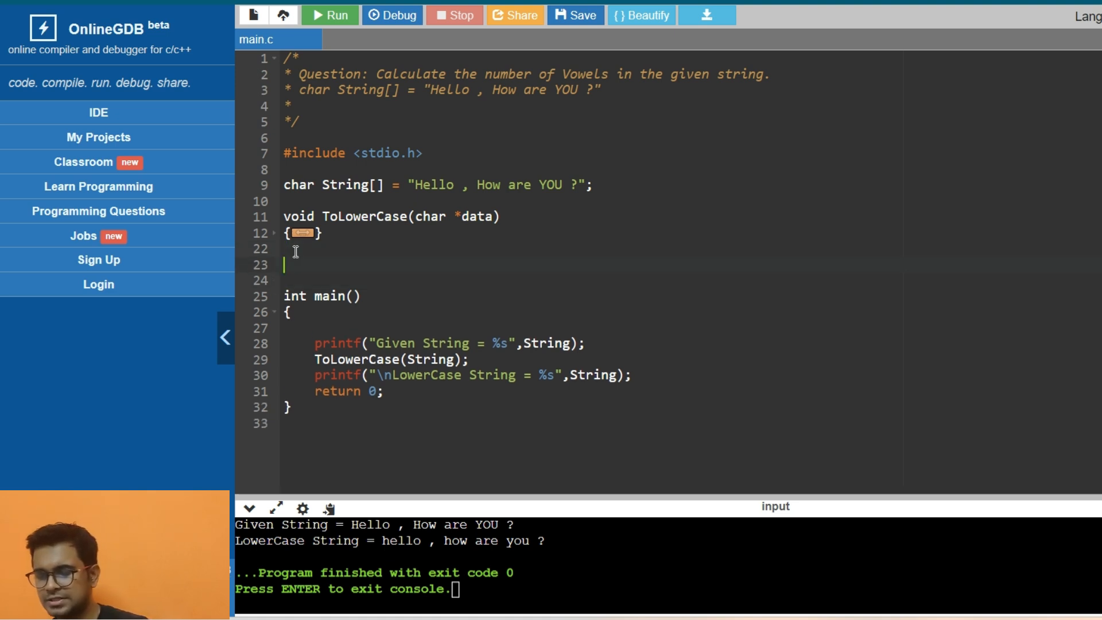
pyautogui.write('int')
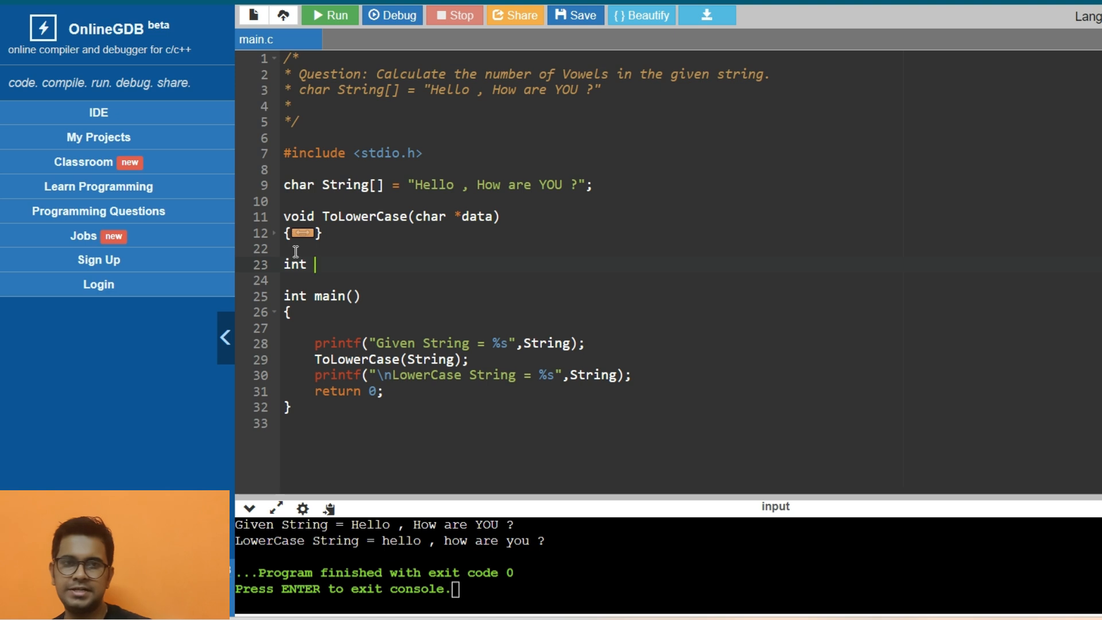
pyautogui.write('TotalVo')
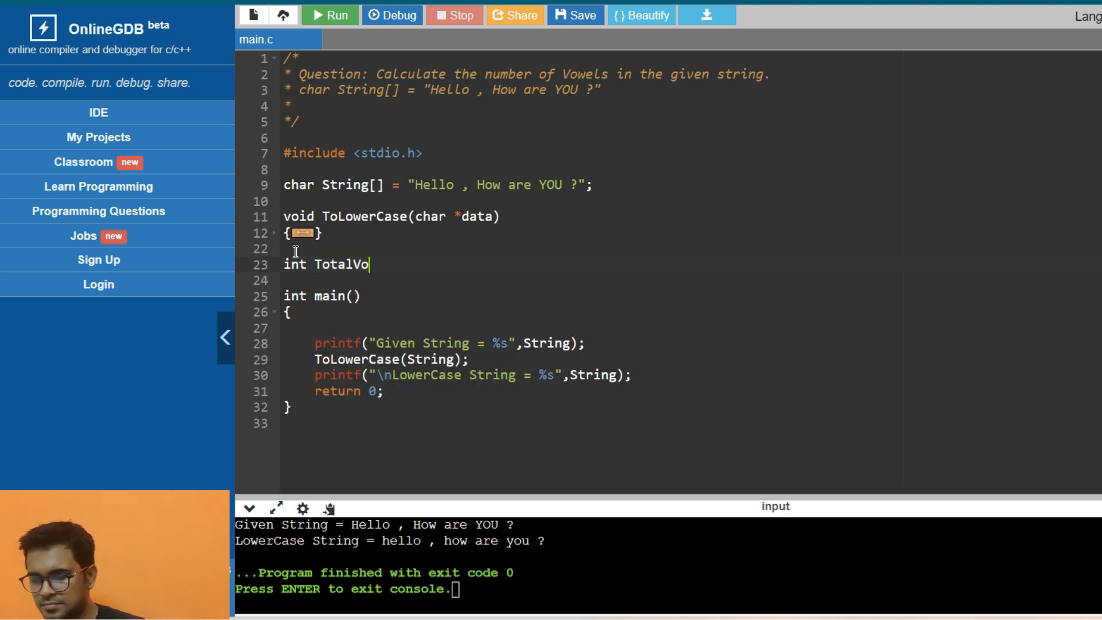
pyautogui.write('wels()')
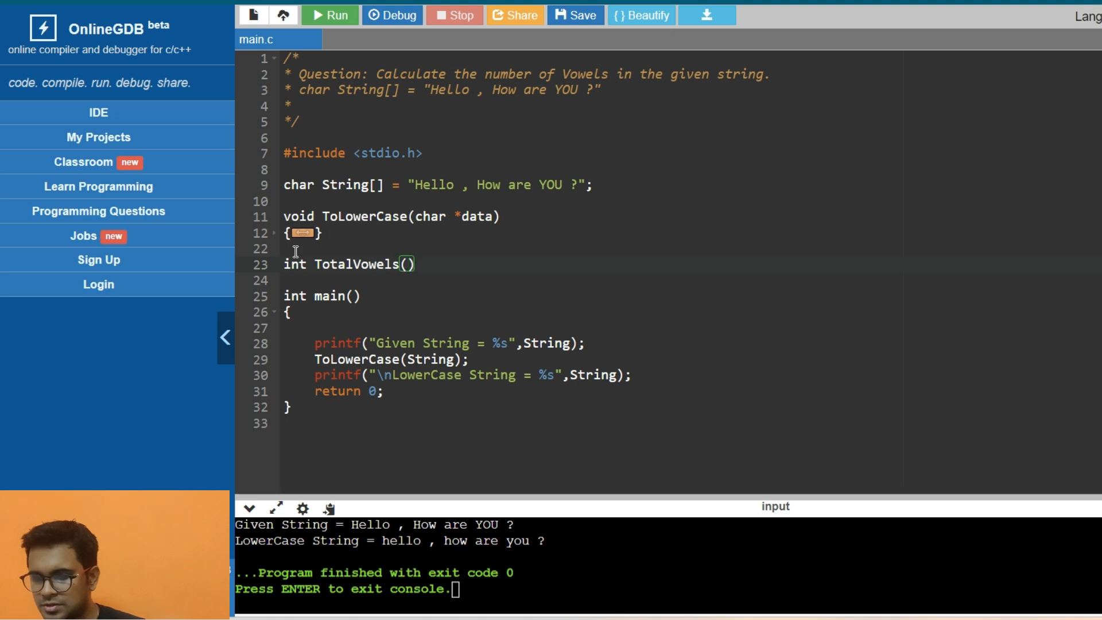
pyautogui.write('char')
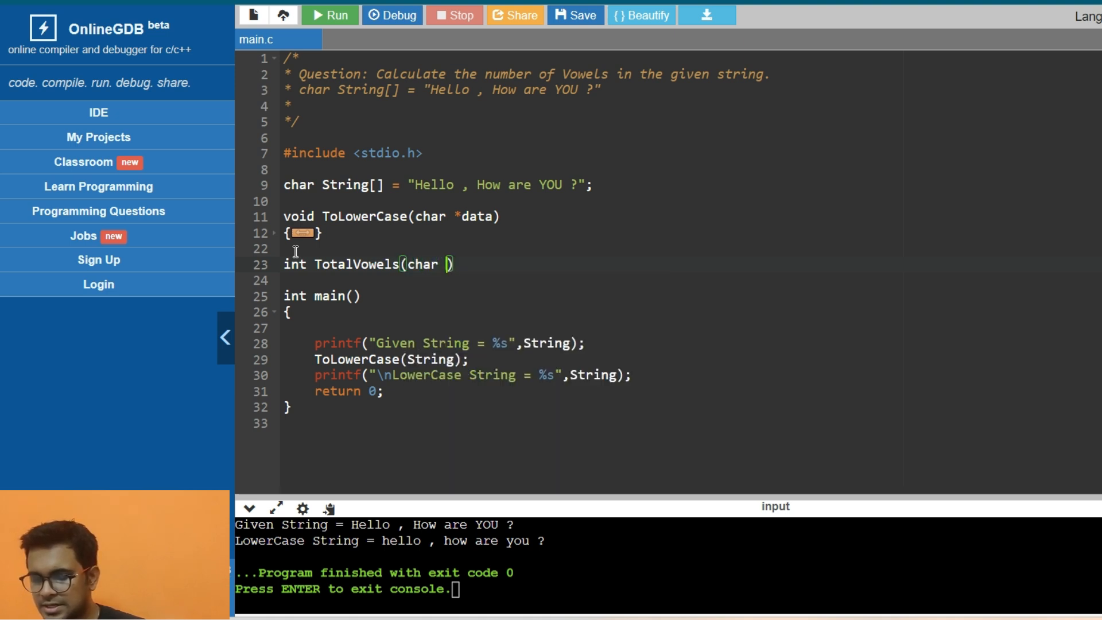
pyautogui.write('*data')
pyautogui.write('{')
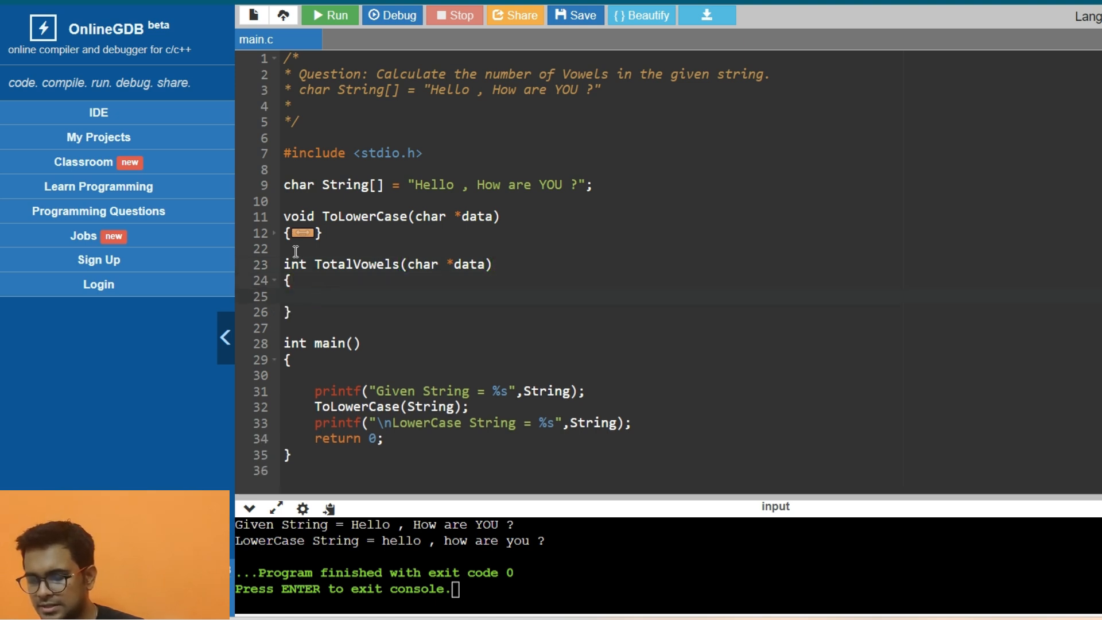
# Declare int count=0; in TotalVowels and return count
pyautogui.write('int')
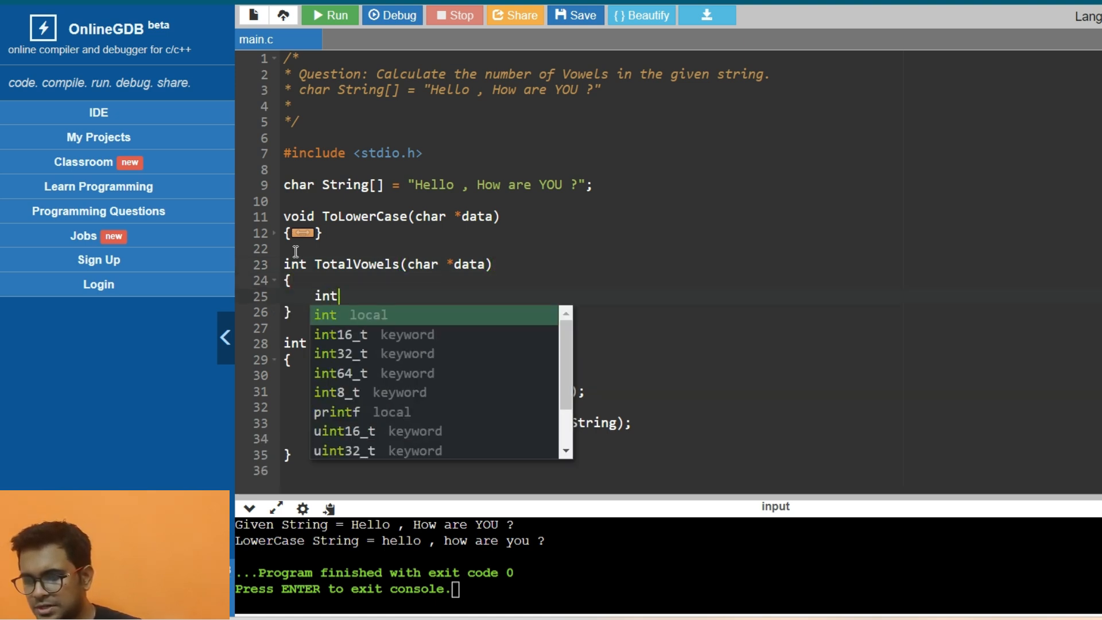
pyautogui.write('count')
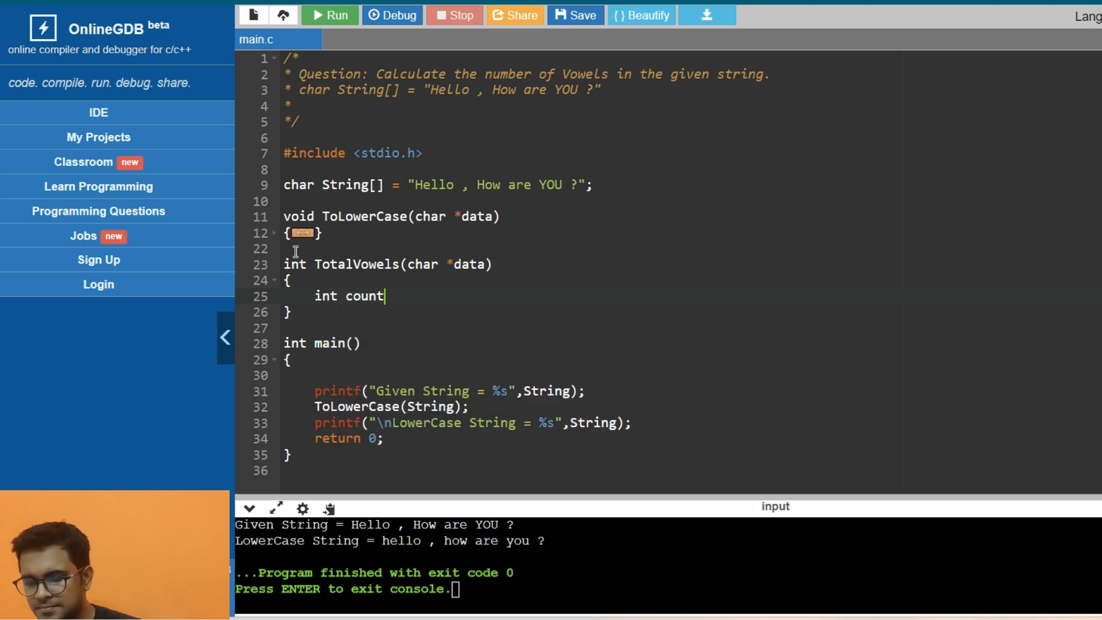
pyautogui.write('=0;')
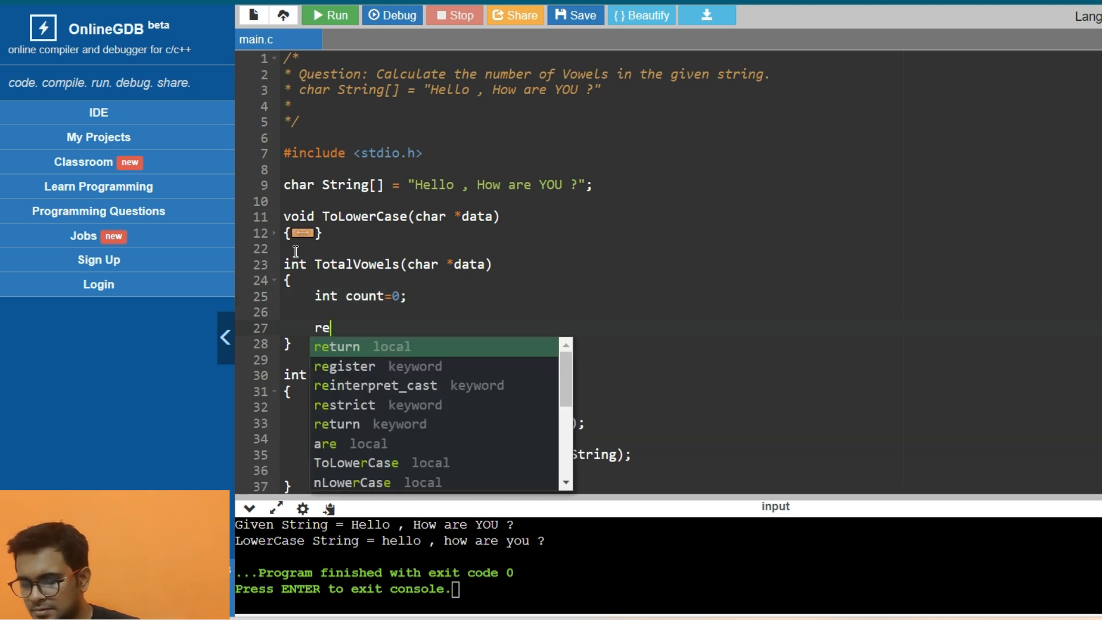
pyautogui.write('turn coun')
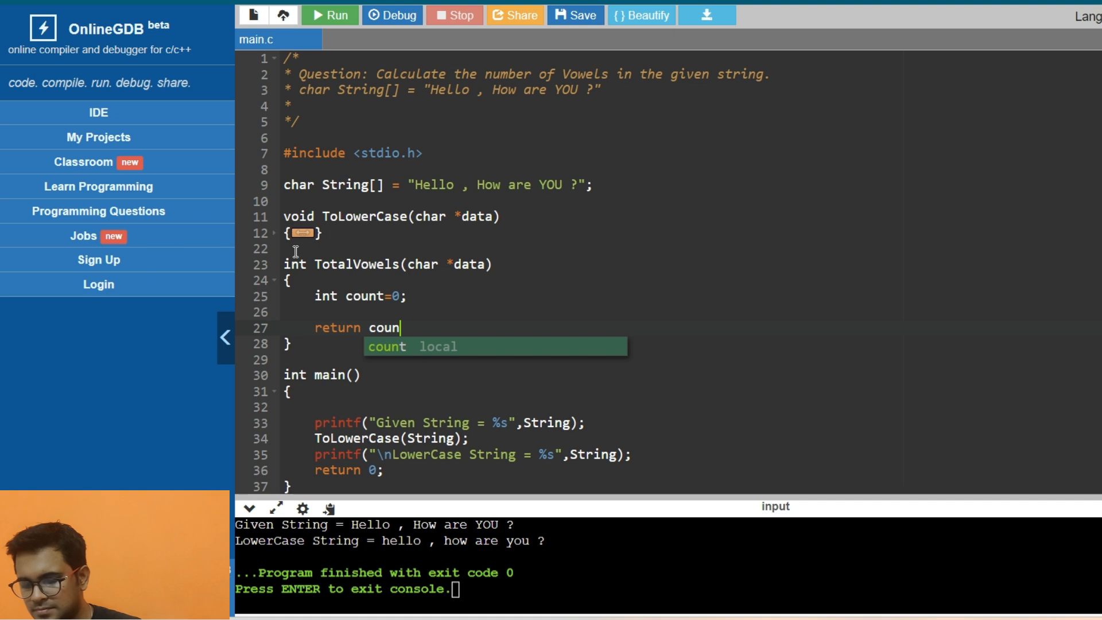
pyautogui.write('t;')
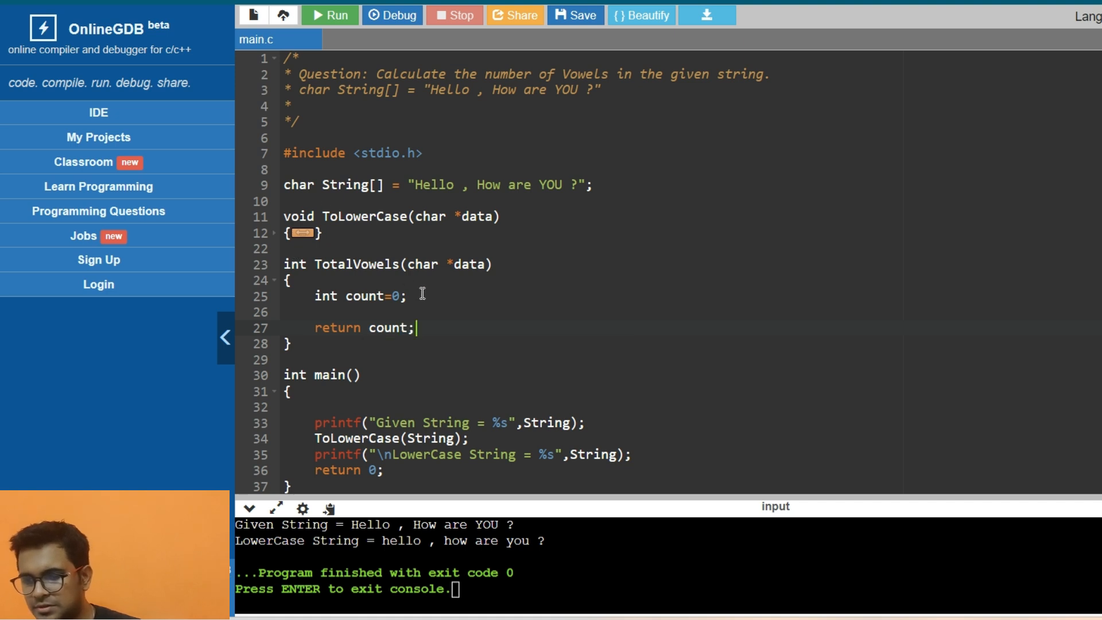
# Add an empty while(*data!='\0') loop block
pyautogui.write('while')
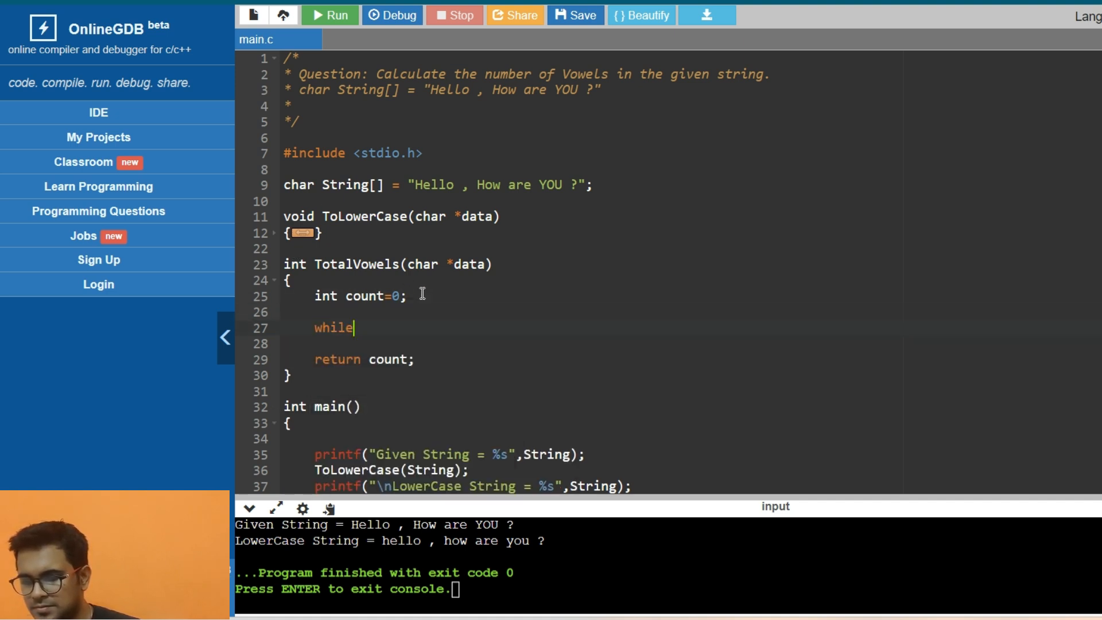
pyautogui.write('()')
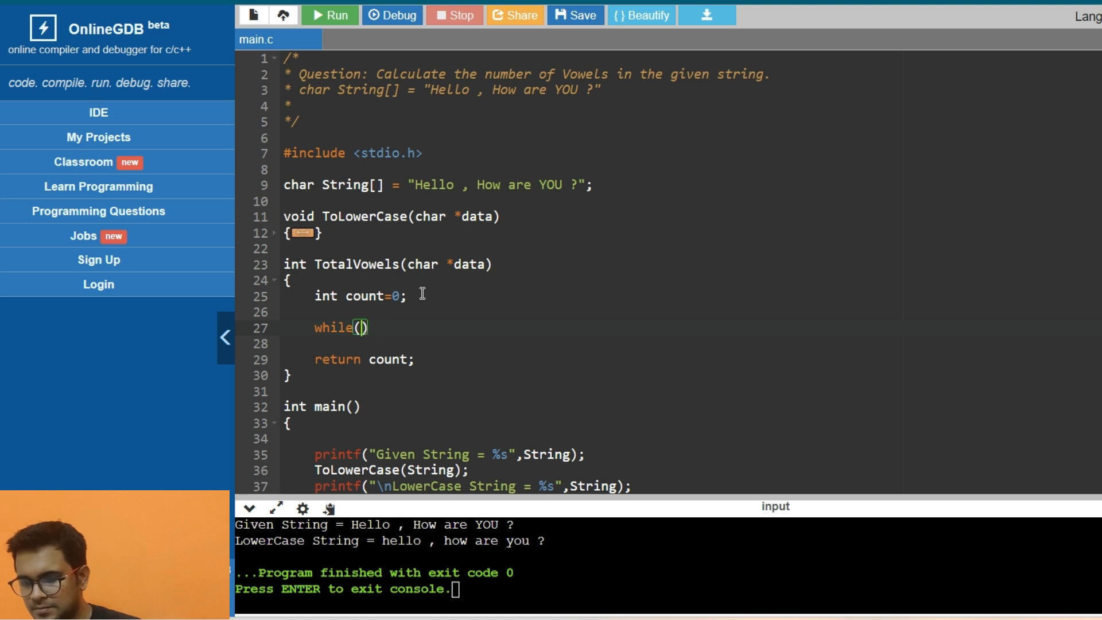
pyautogui.write('*data')
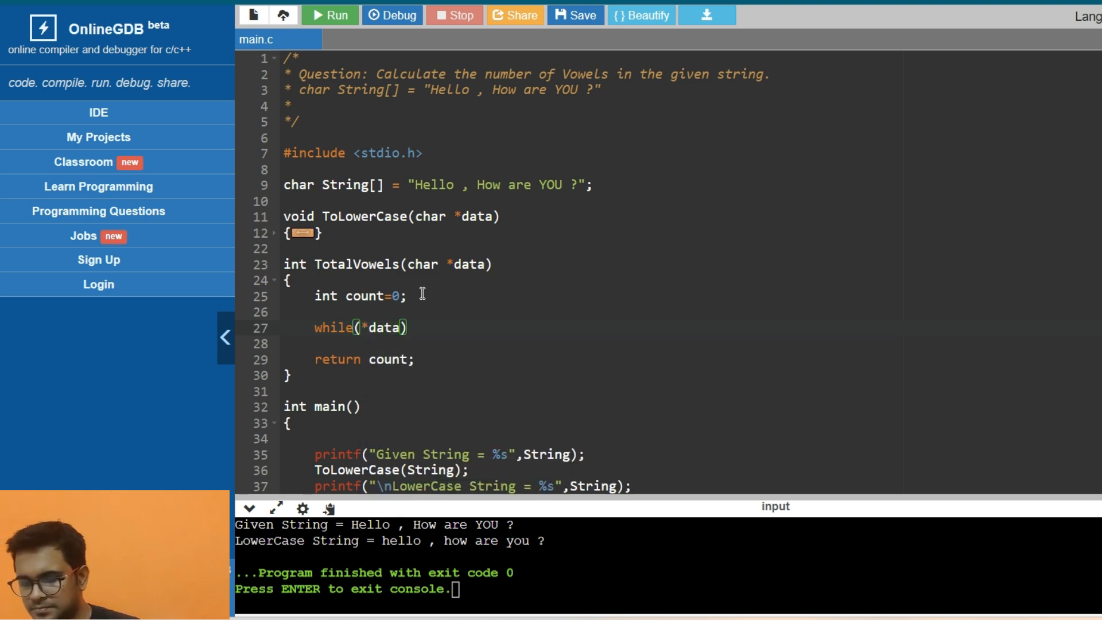
pyautogui.write('!=')
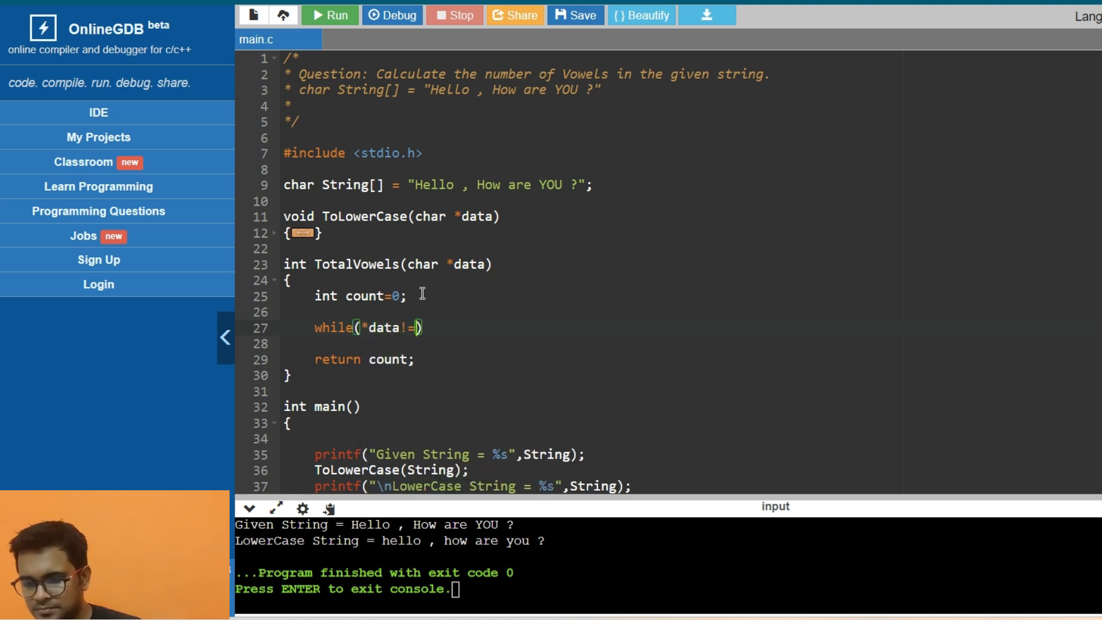
pyautogui.write("'\\0'")
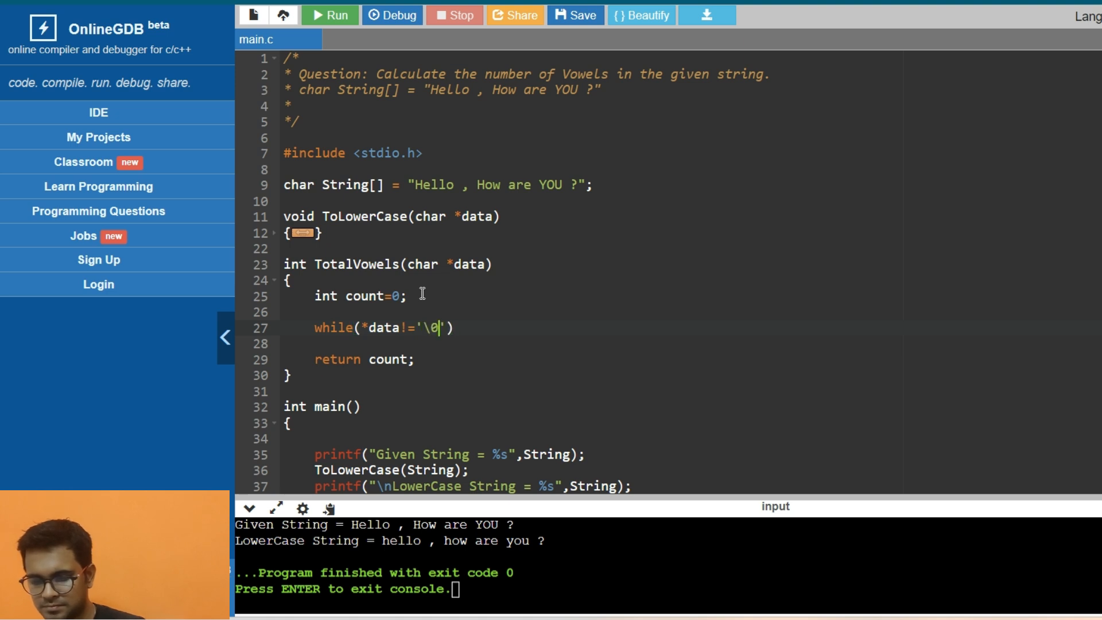
pyautogui.write('{')
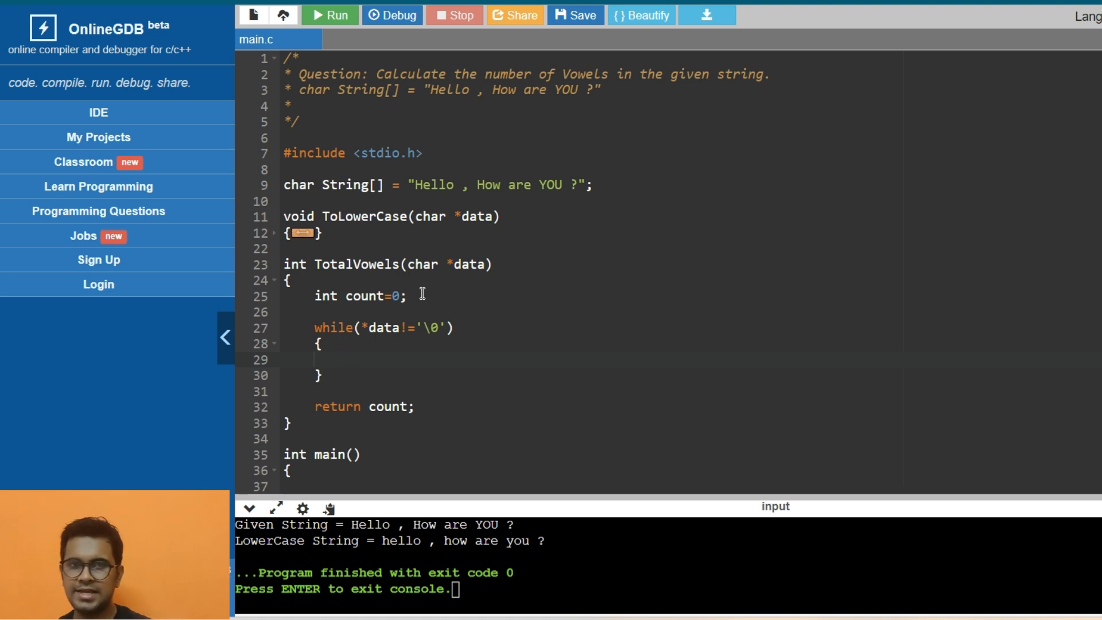
# Add an if comparing *data with 'a', 'e', 'i', 'o', 'u' joined by ||
pyautogui.click(346, 359)
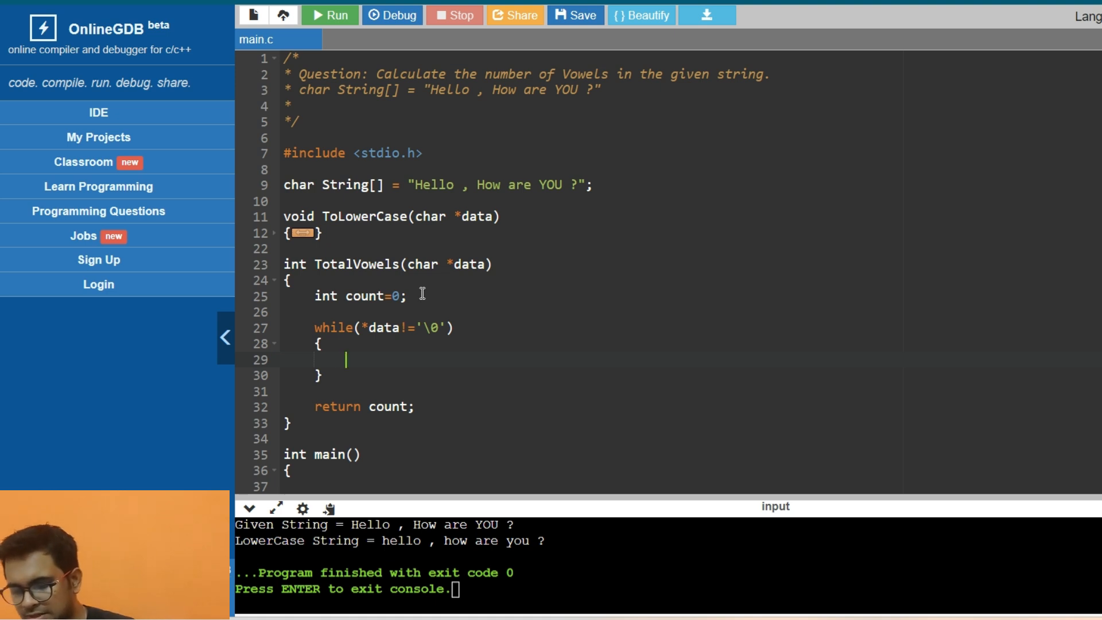
pyautogui.write('if()')
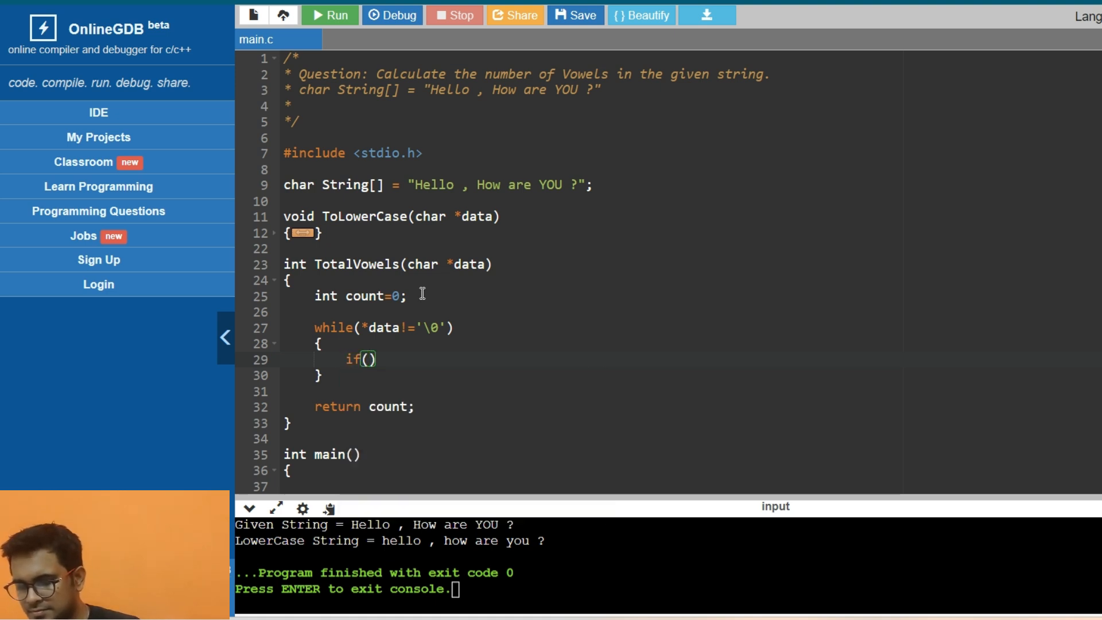
pyautogui.write('*data')
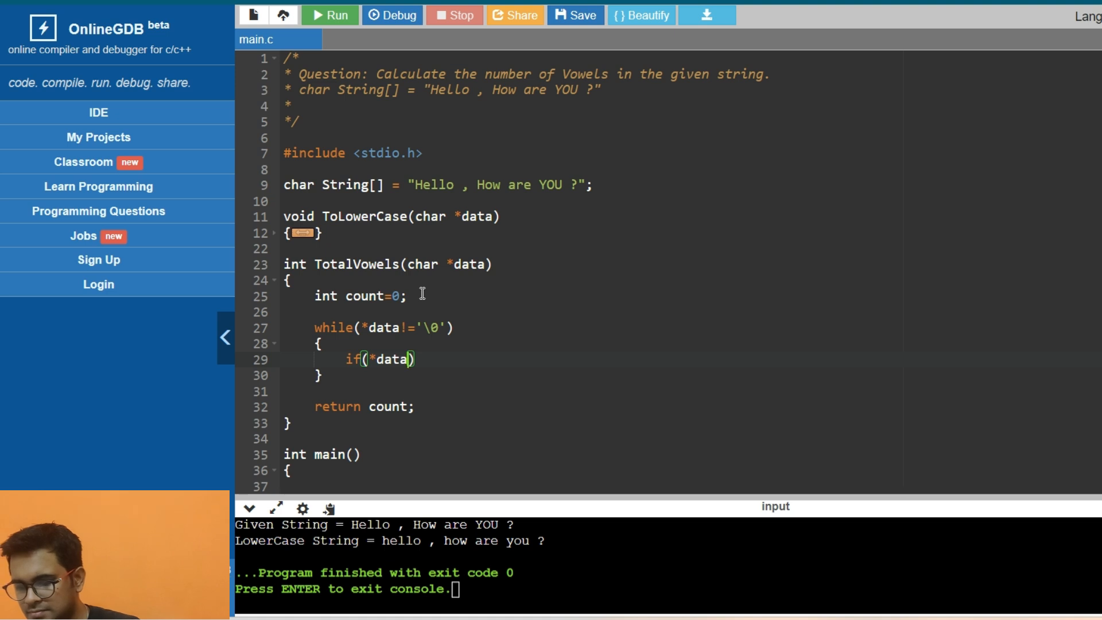
pyautogui.write("=='a'")
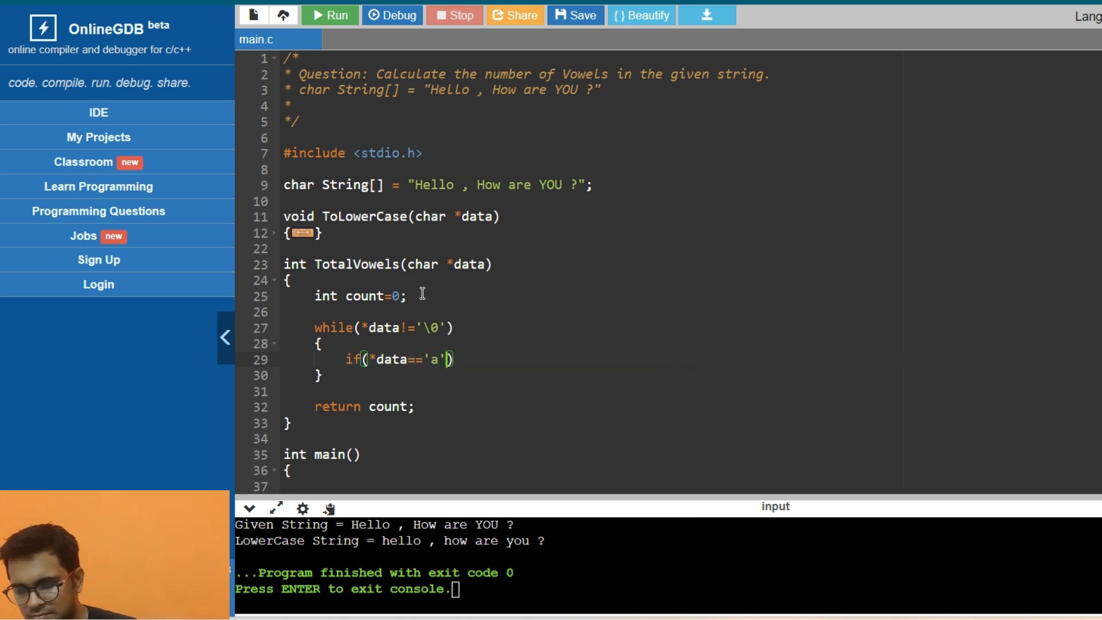
pyautogui.write('||')
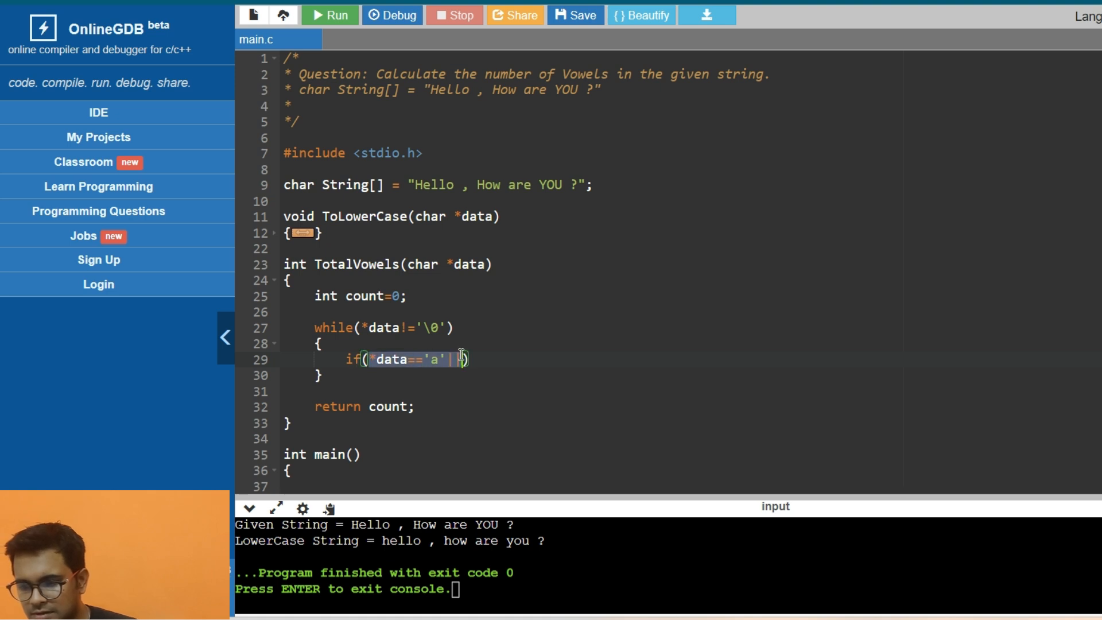
pyautogui.write("*data=='a'||*data=='a'||*data=='a'||*data=='a'||")
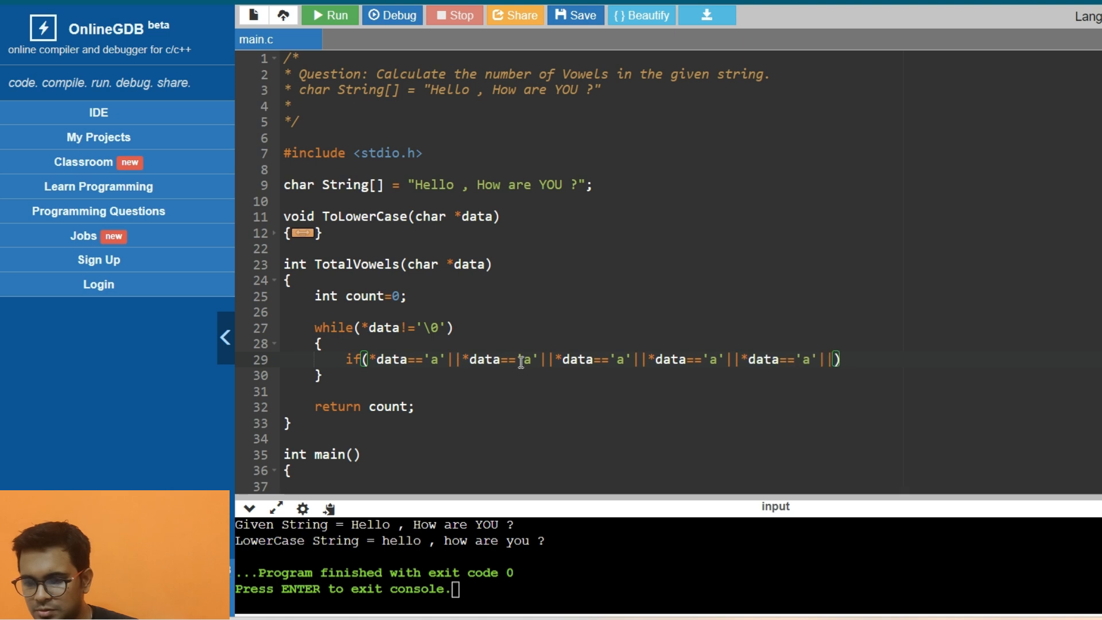
pyautogui.write('e')
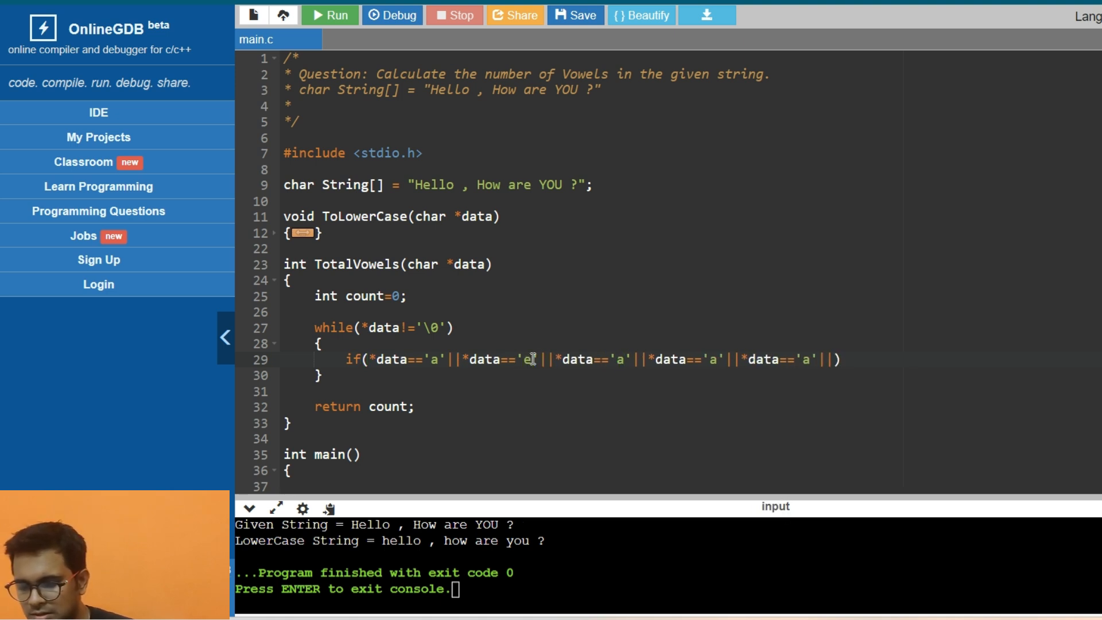
pyautogui.write('i')
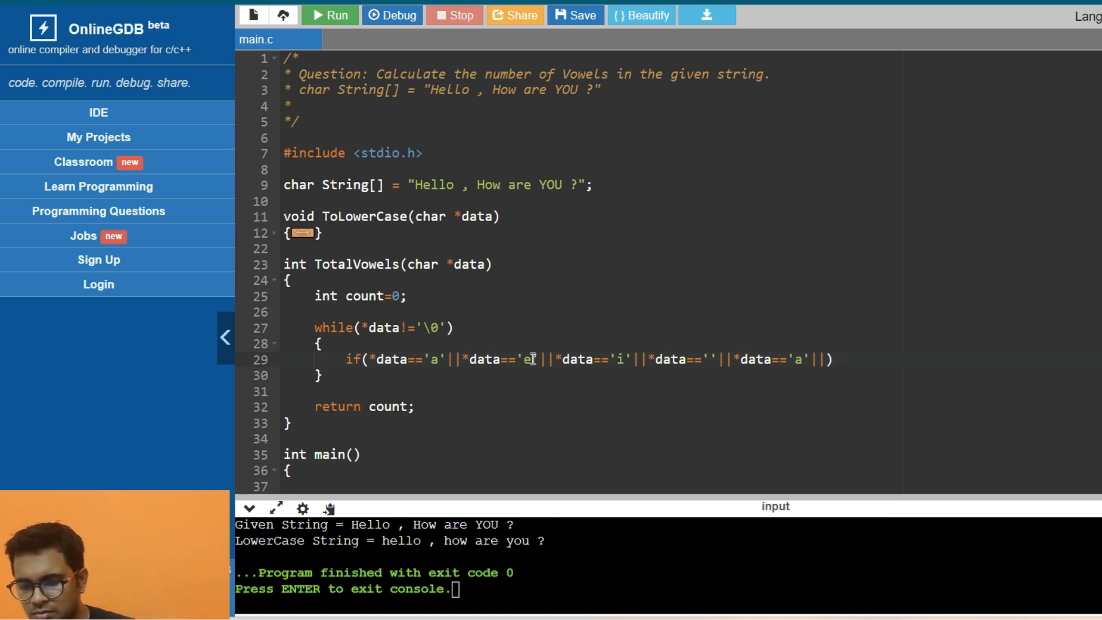
pyautogui.write('o')
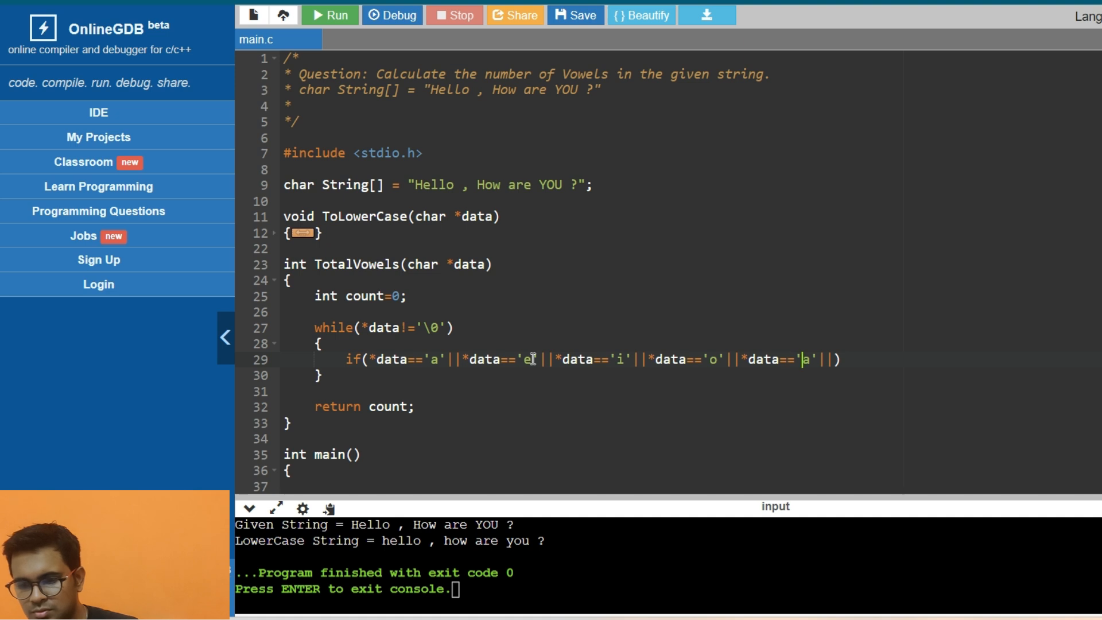
pyautogui.write('u')
pyautogui.write('{')
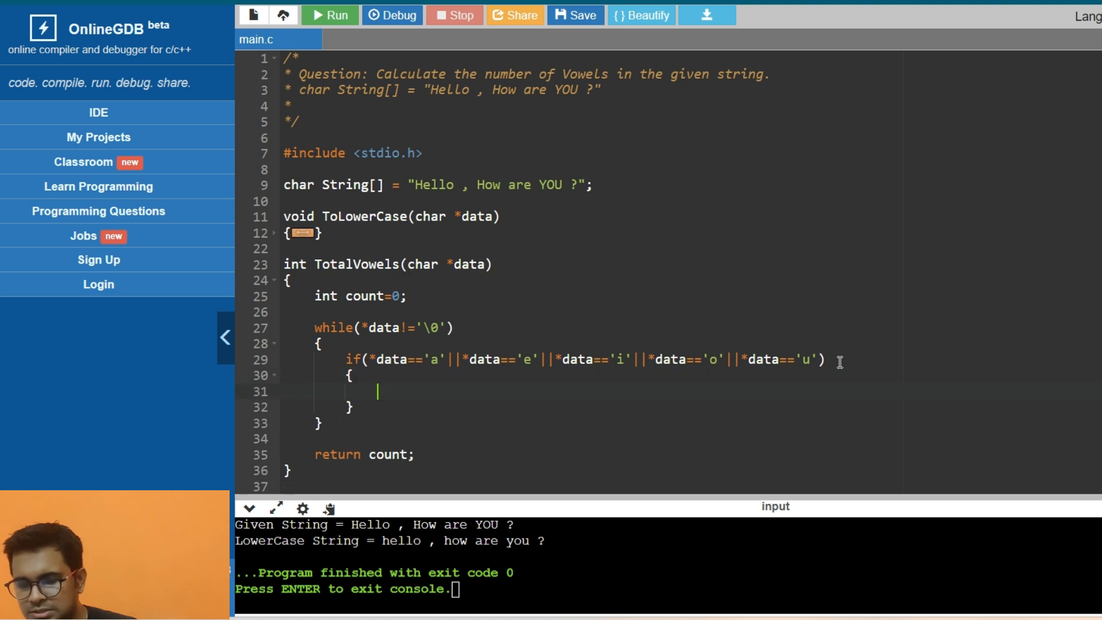
# Increment count on a match and advance with data++
pyautogui.write('count')
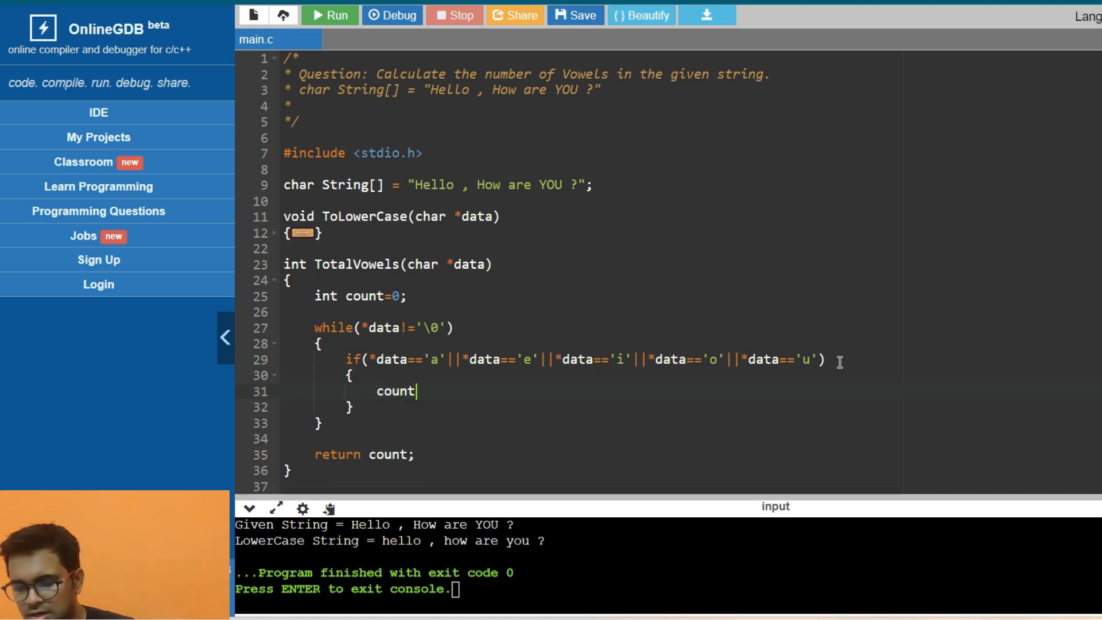
pyautogui.write('++;')
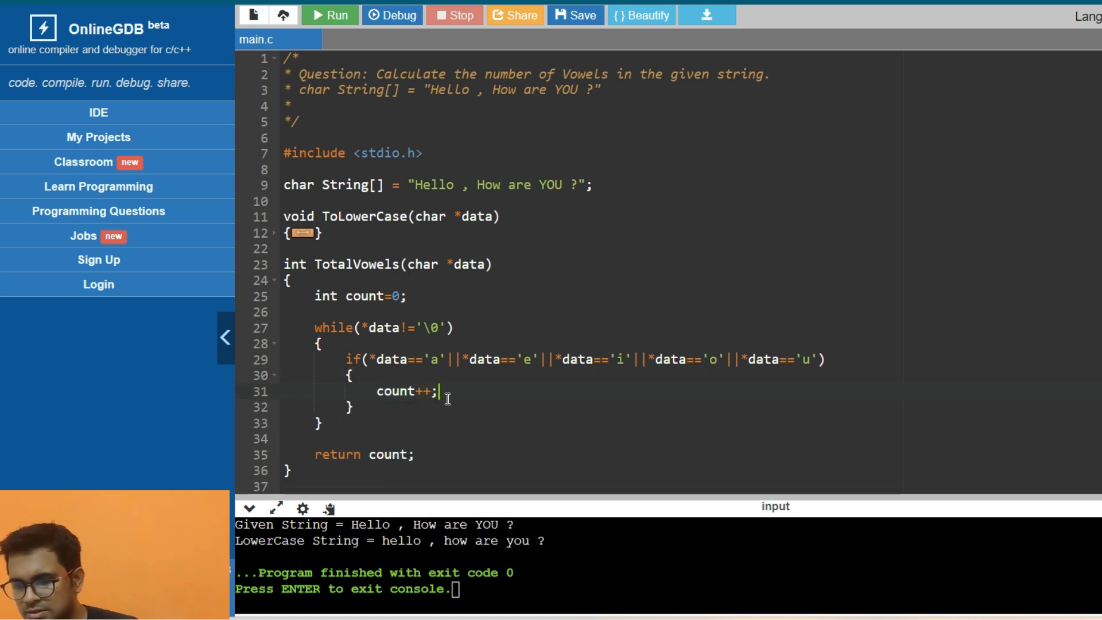
pyautogui.write('data++;')
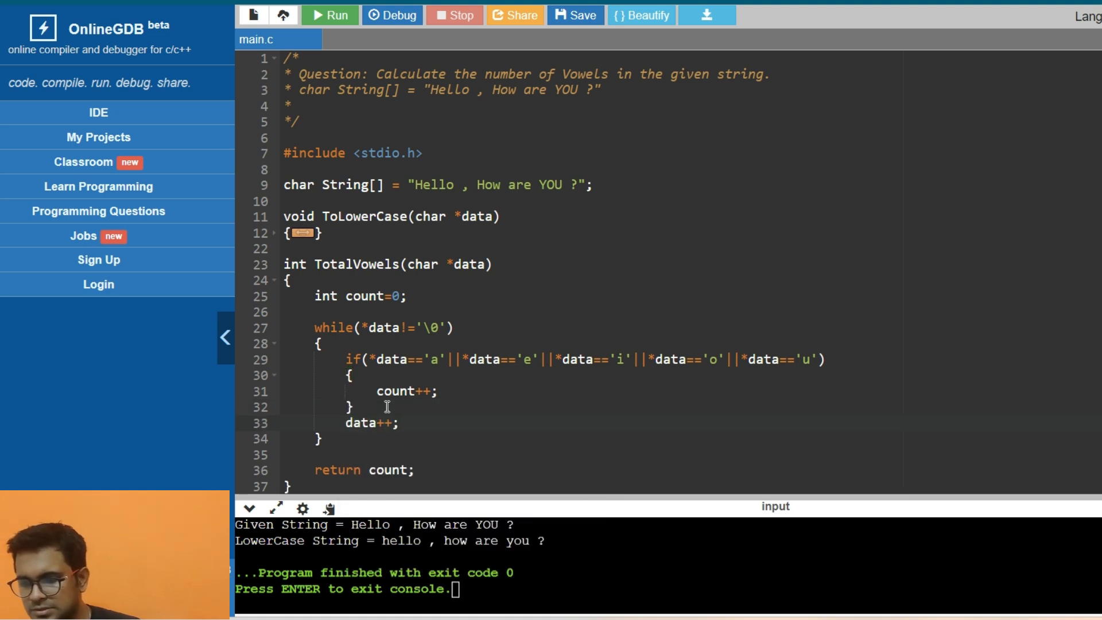
# Print "Total Vowels = %d" with TotalVowels(String) as the argument, and run
pyautogui.scroll(-3)
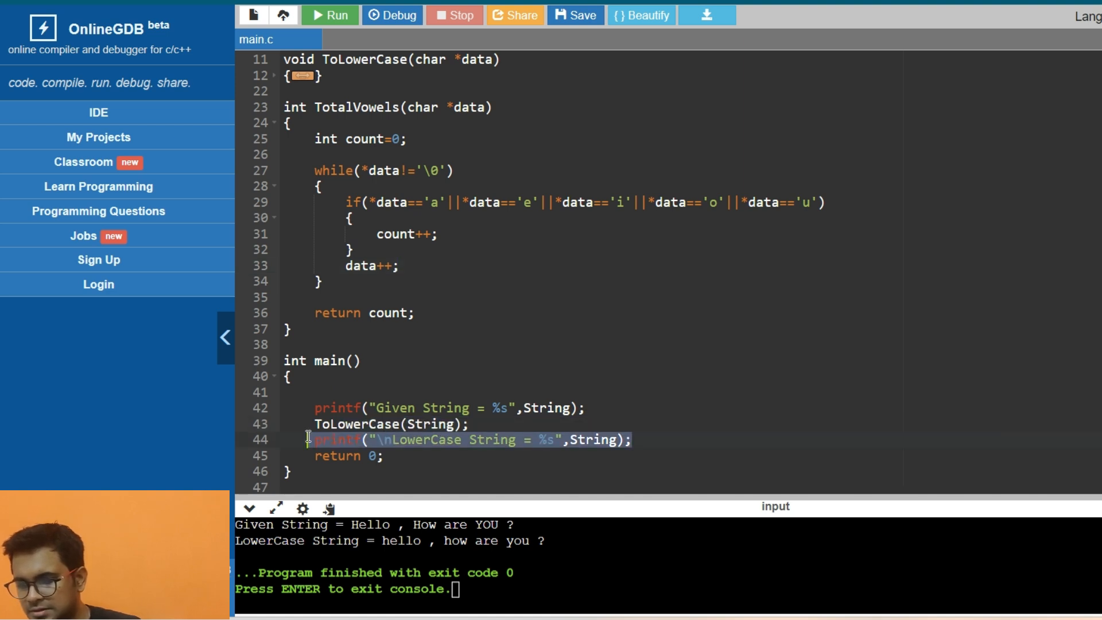
pyautogui.moveTo(701, 405)
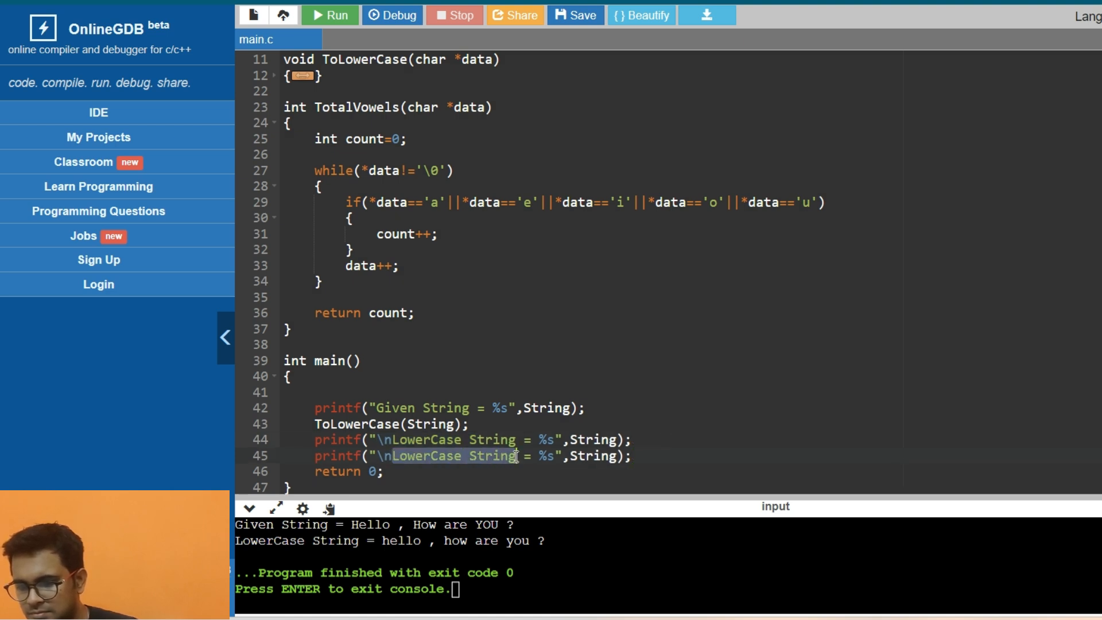
pyautogui.write('Total')
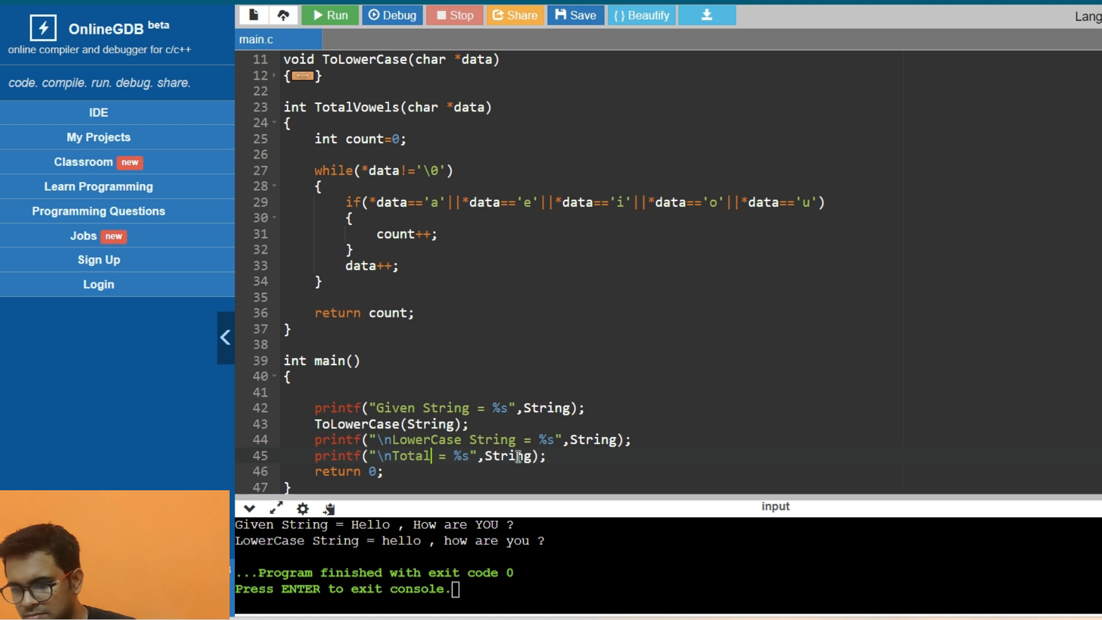
pyautogui.write('Vowels')
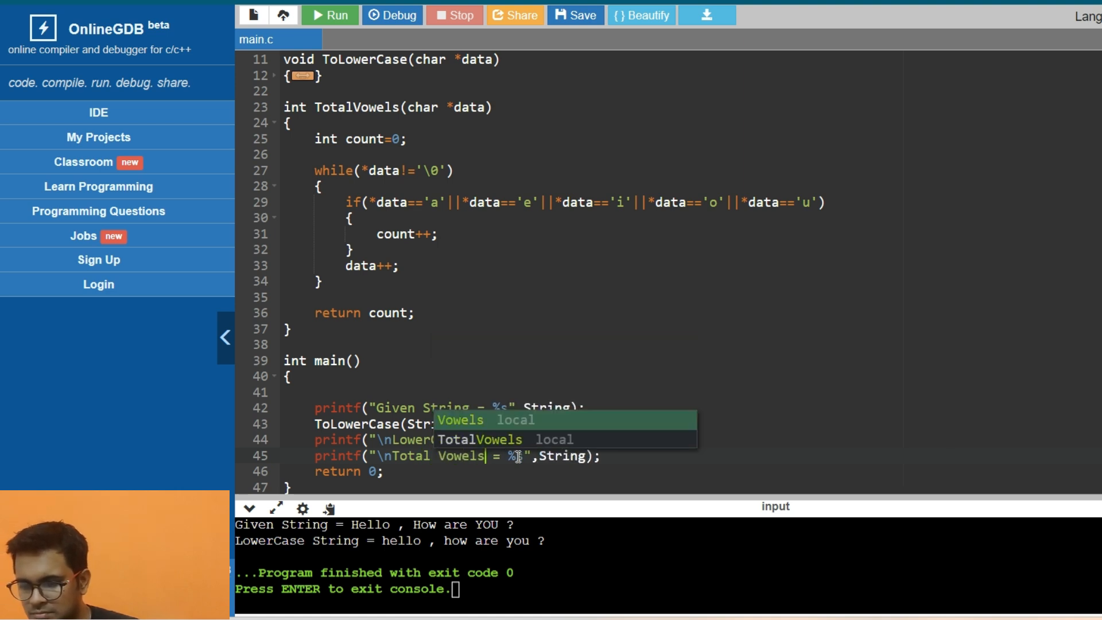
pyautogui.write('d')
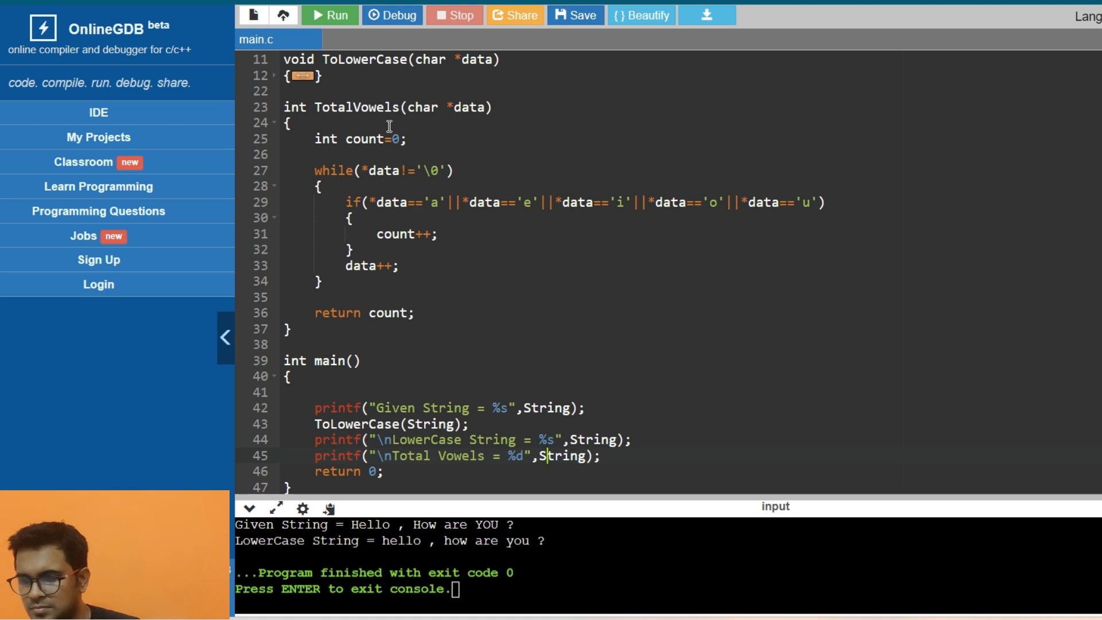
pyautogui.doubleClick(358, 108)
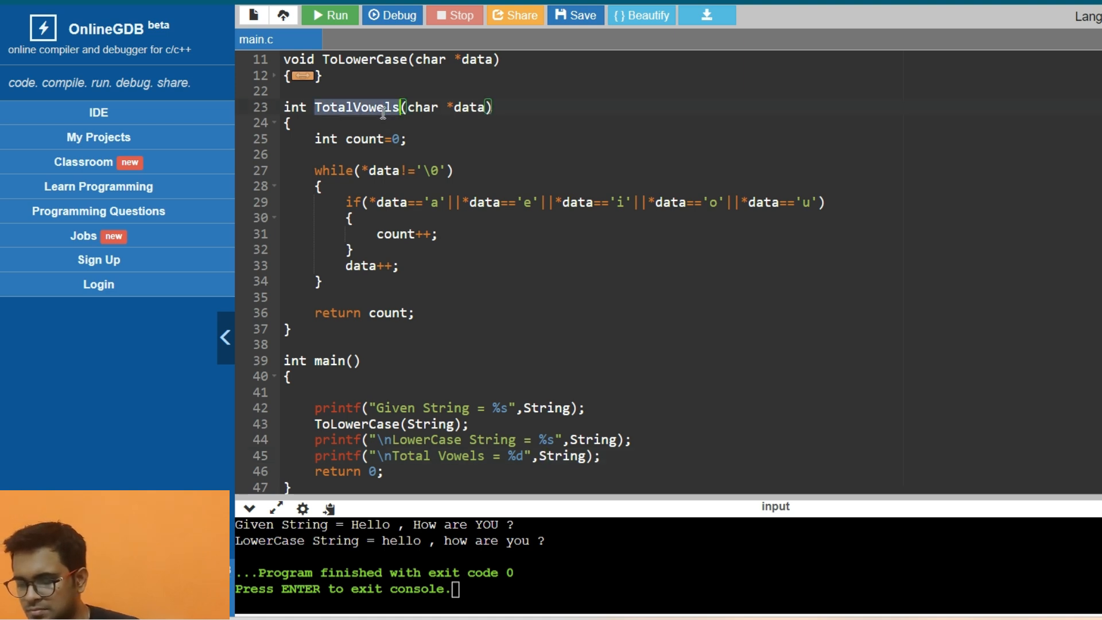
pyautogui.doubleClick(562, 456)
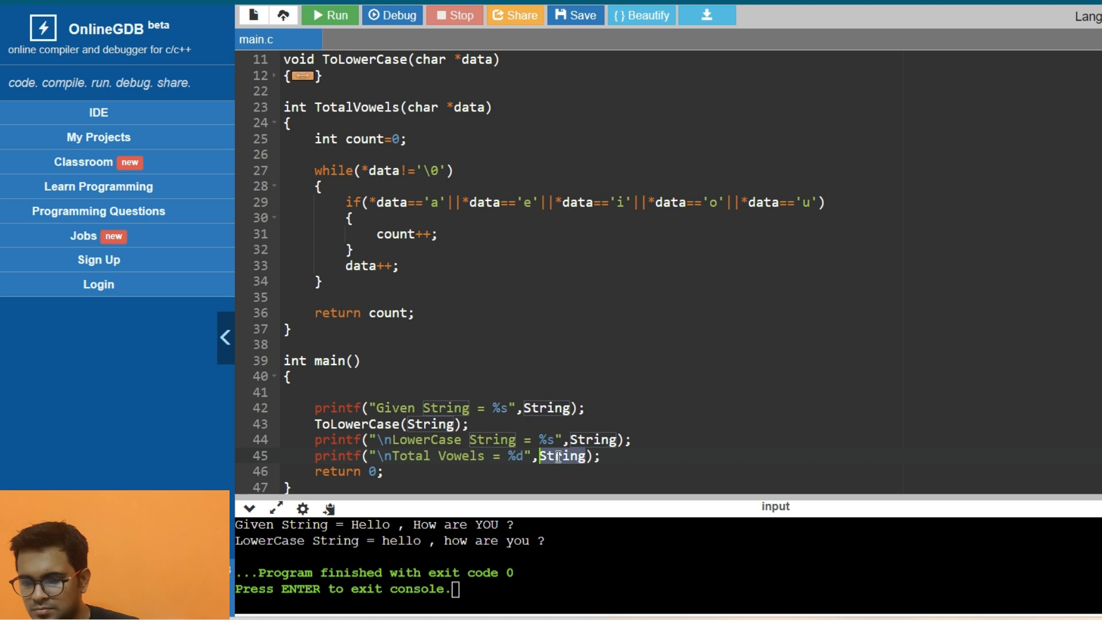
pyautogui.write('TotalVowels()')
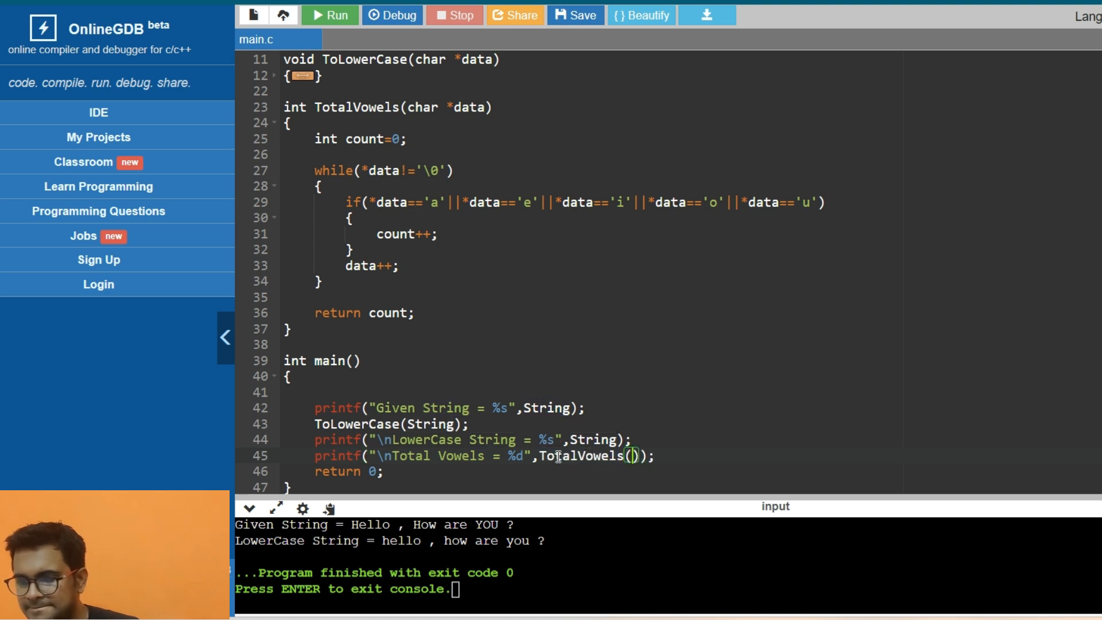
pyautogui.write('String')
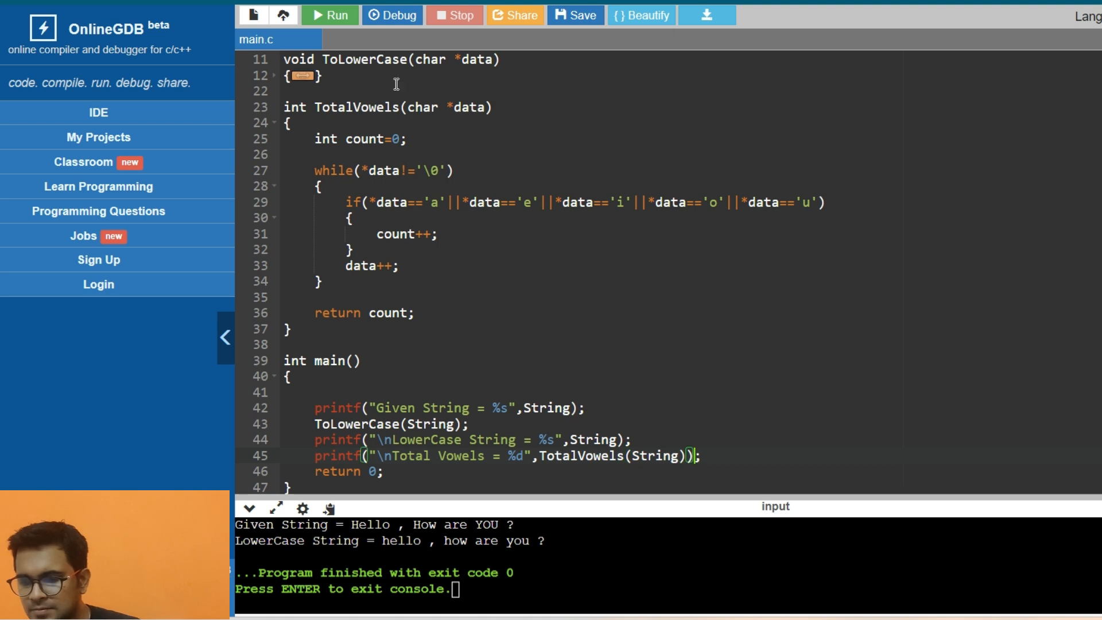
pyautogui.click(329, 15)
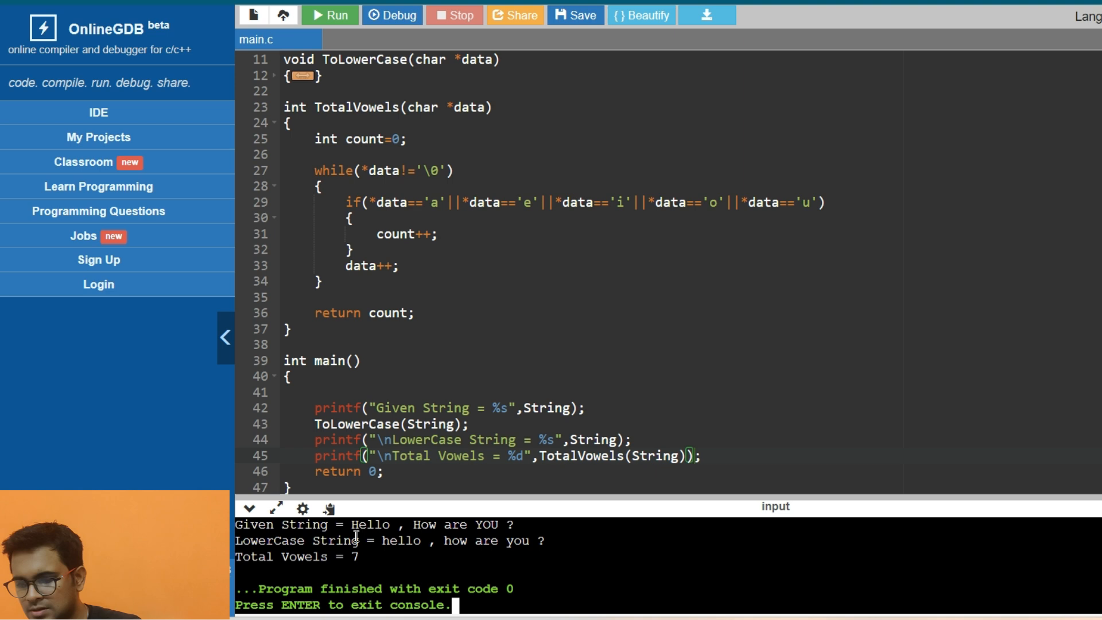
pyautogui.moveTo(368, 557)
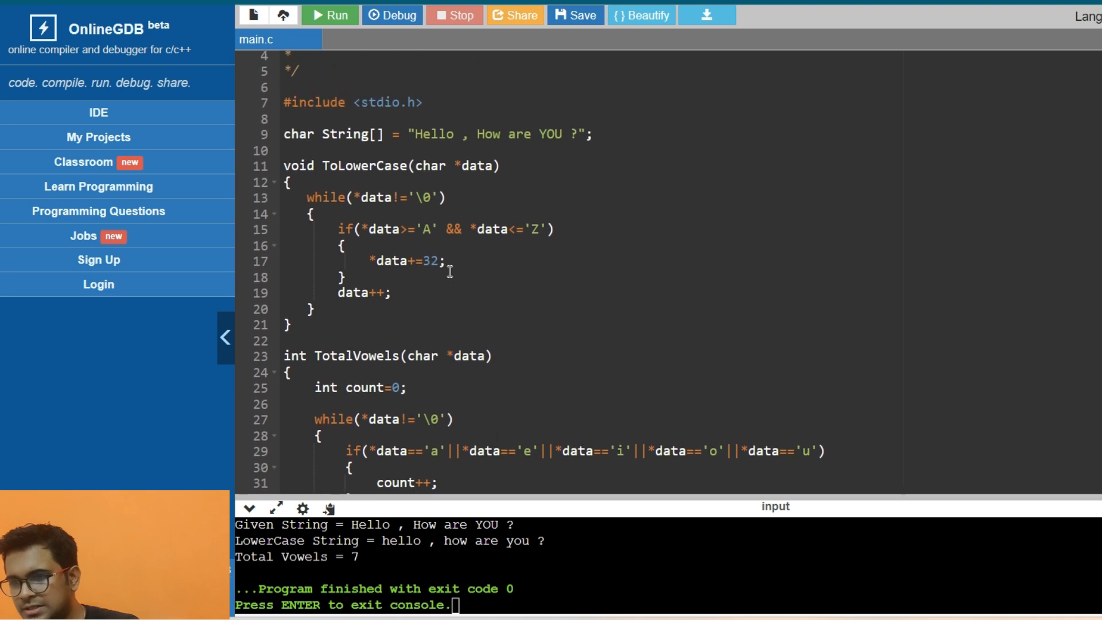
# Scroll through the finished code to review it after the Total Vowels = 7 output
pyautogui.scroll(-3)
pyautogui.write(' //')
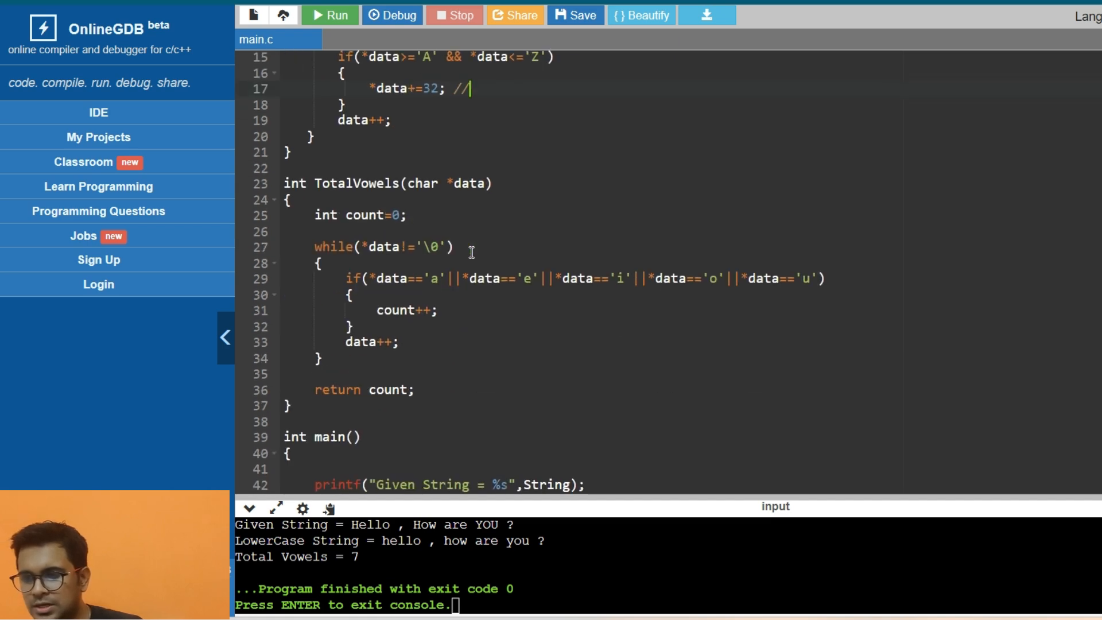
pyautogui.rightClick(364, 222)
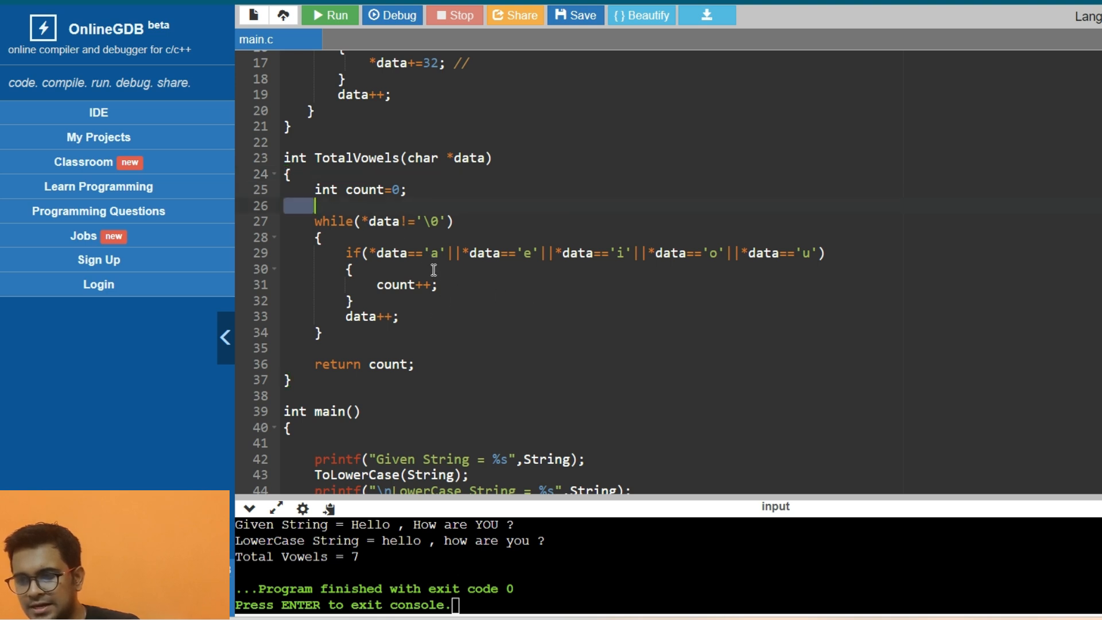
pyautogui.scroll(-3)
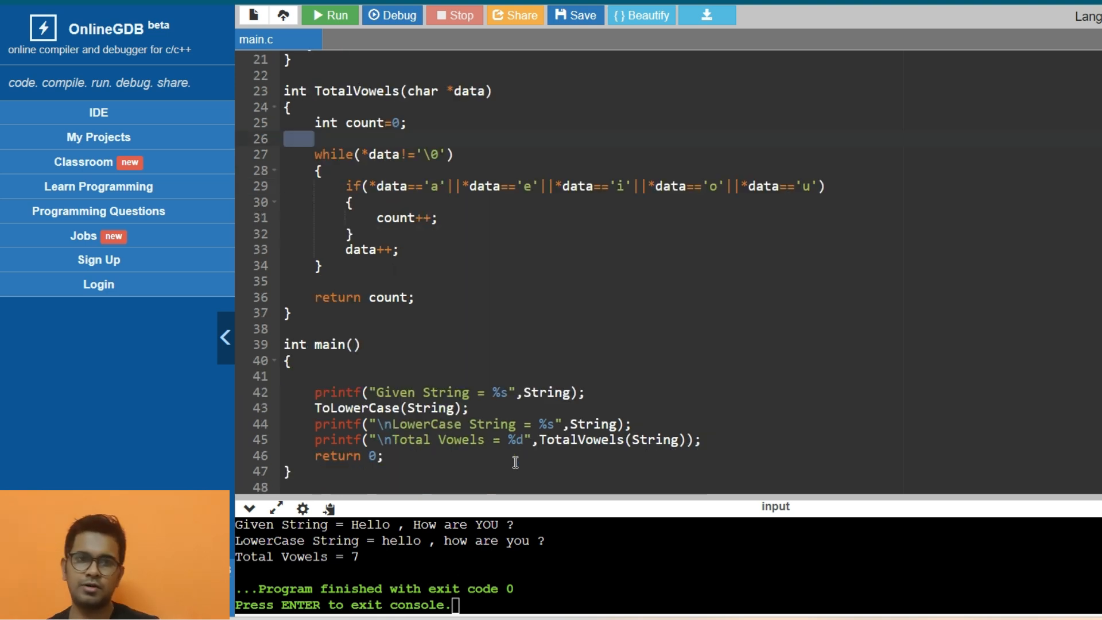